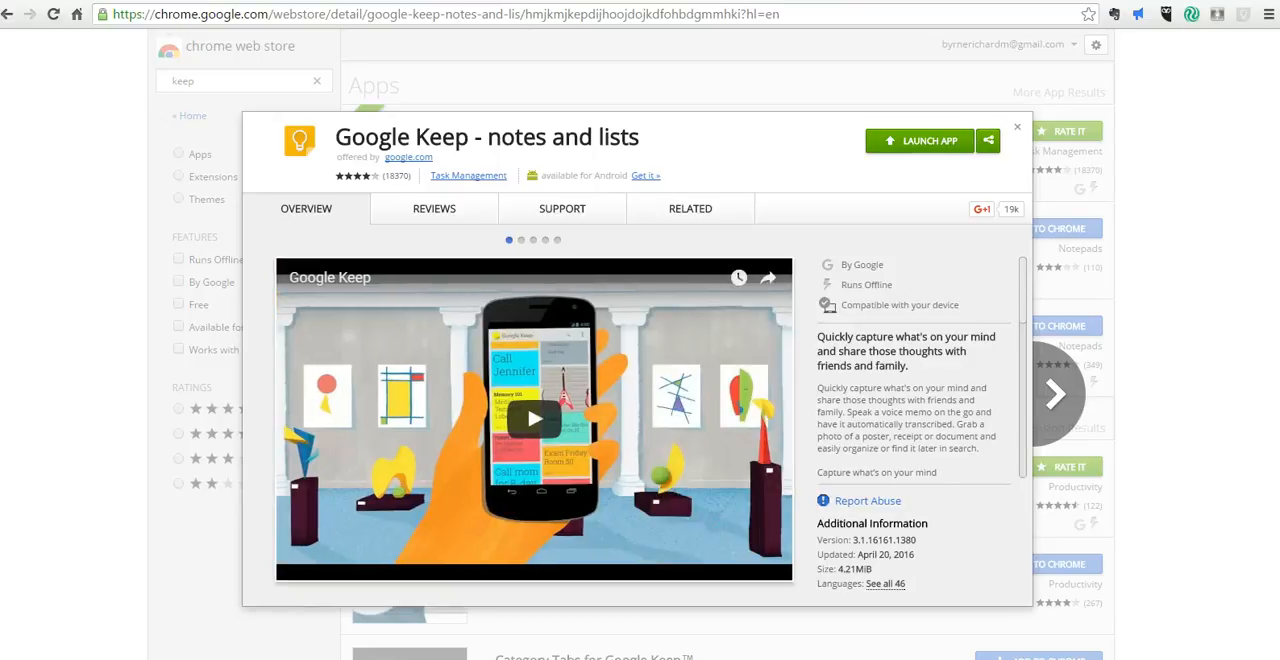
{"action": "mouse_move", "coordinate": [785, 177]}
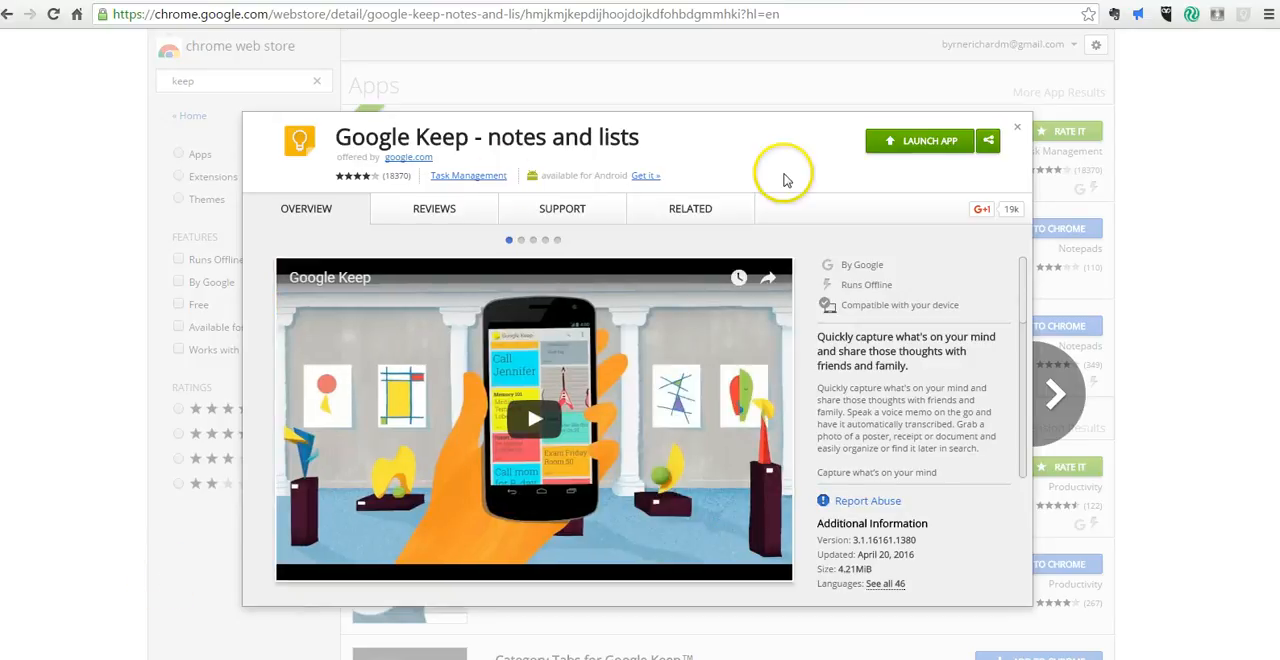
{"action": "mouse_move", "coordinate": [880, 140]}
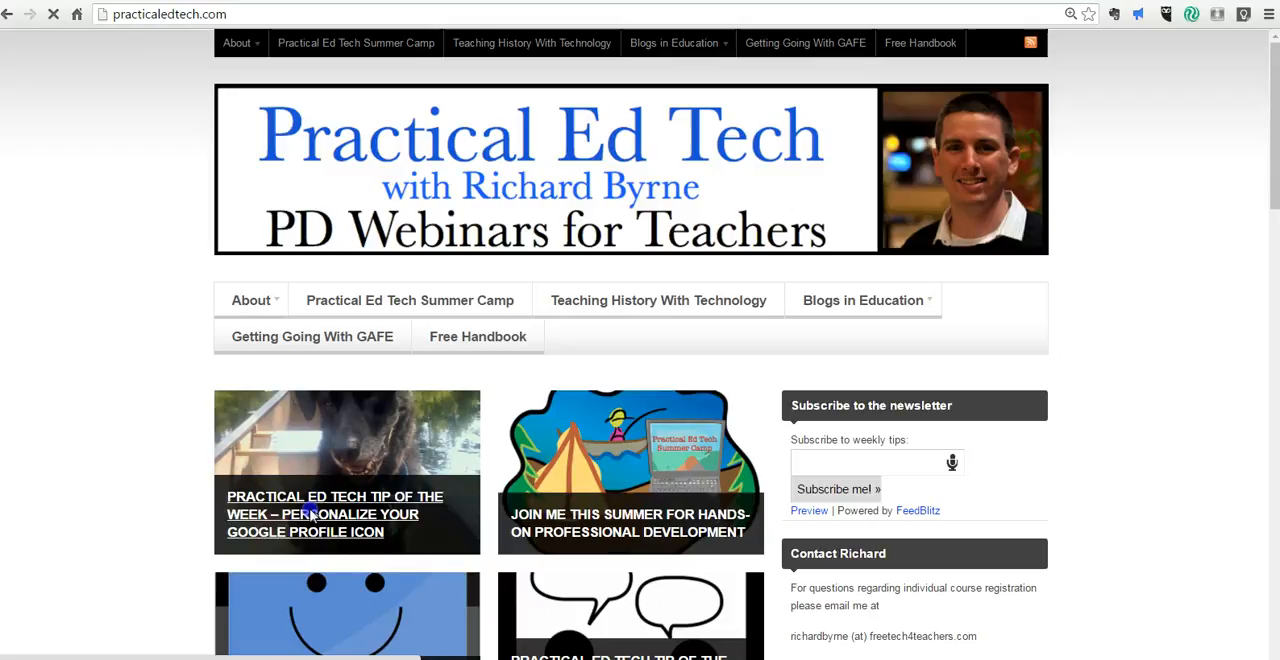
- Open the 'Personalize your Google profile icon' tip article and scroll down into its text
{"action": "left_click", "coordinate": [323, 514]}
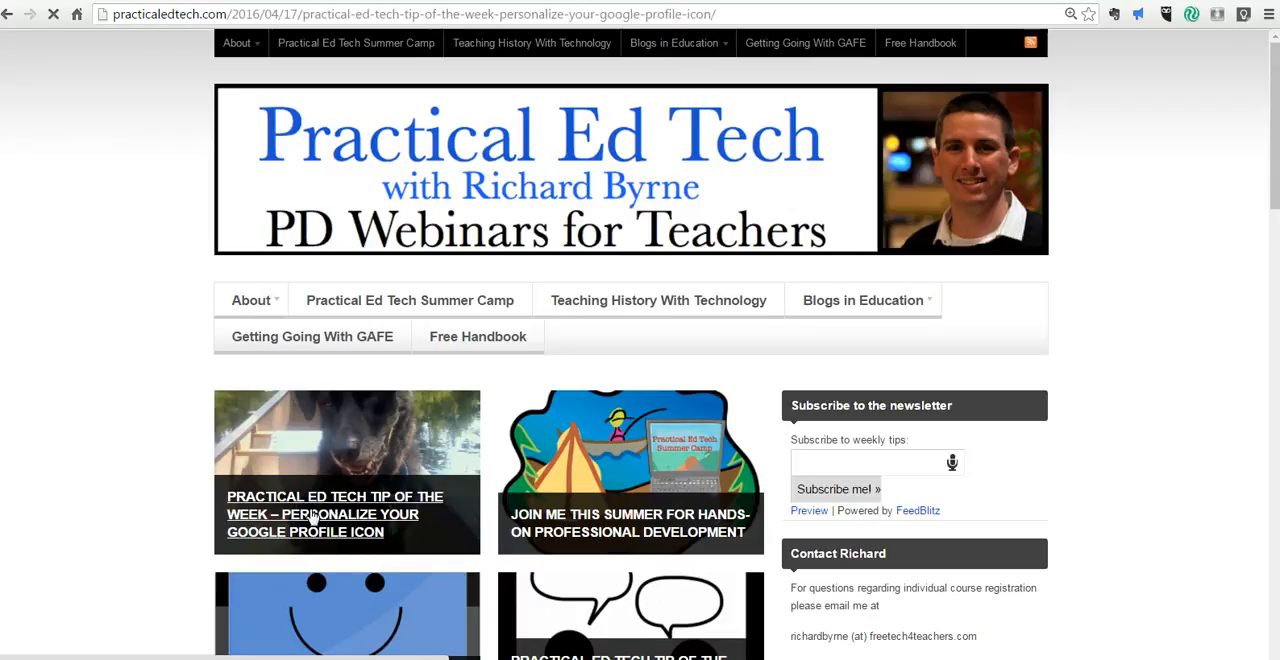
{"action": "left_click", "coordinate": [335, 514]}
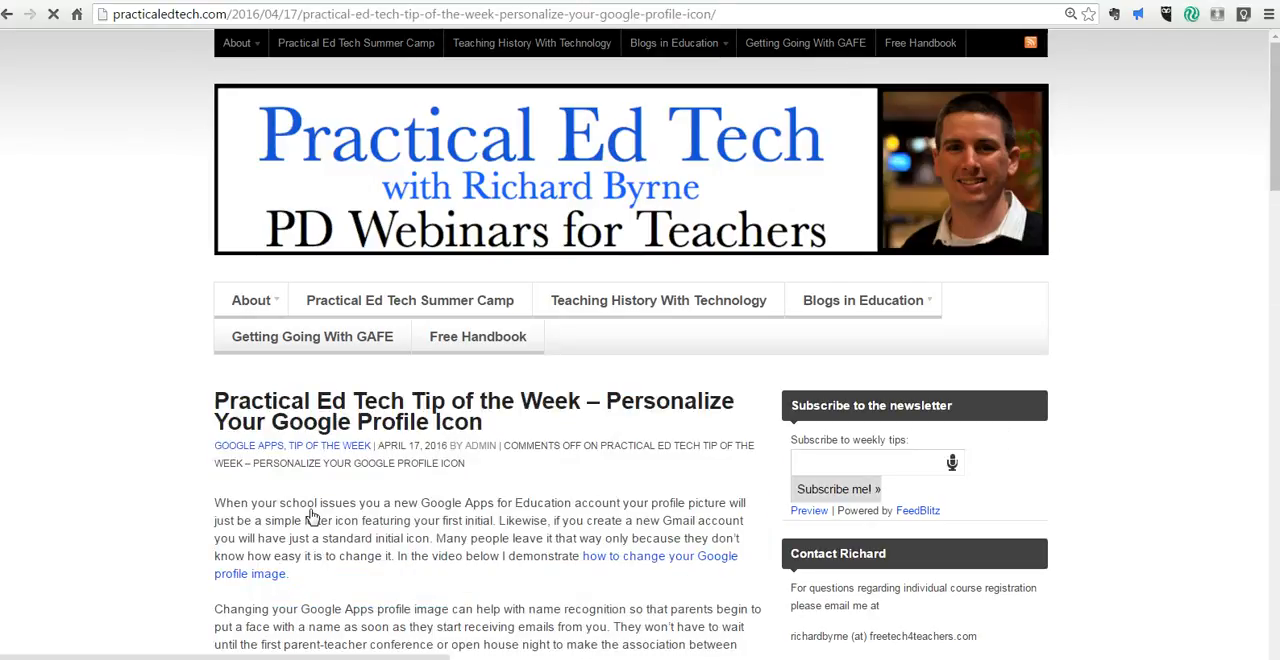
{"action": "scroll", "scroll_direction": "down", "scroll_amount": 3}
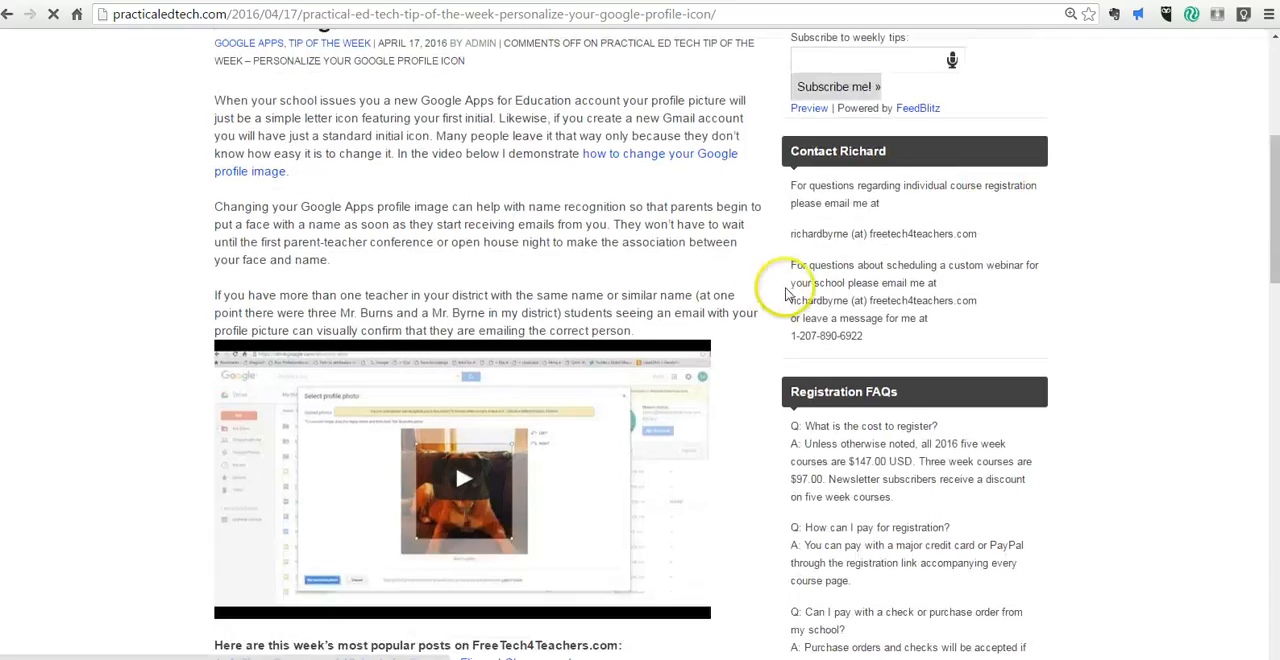
{"action": "mouse_move", "coordinate": [1243, 14]}
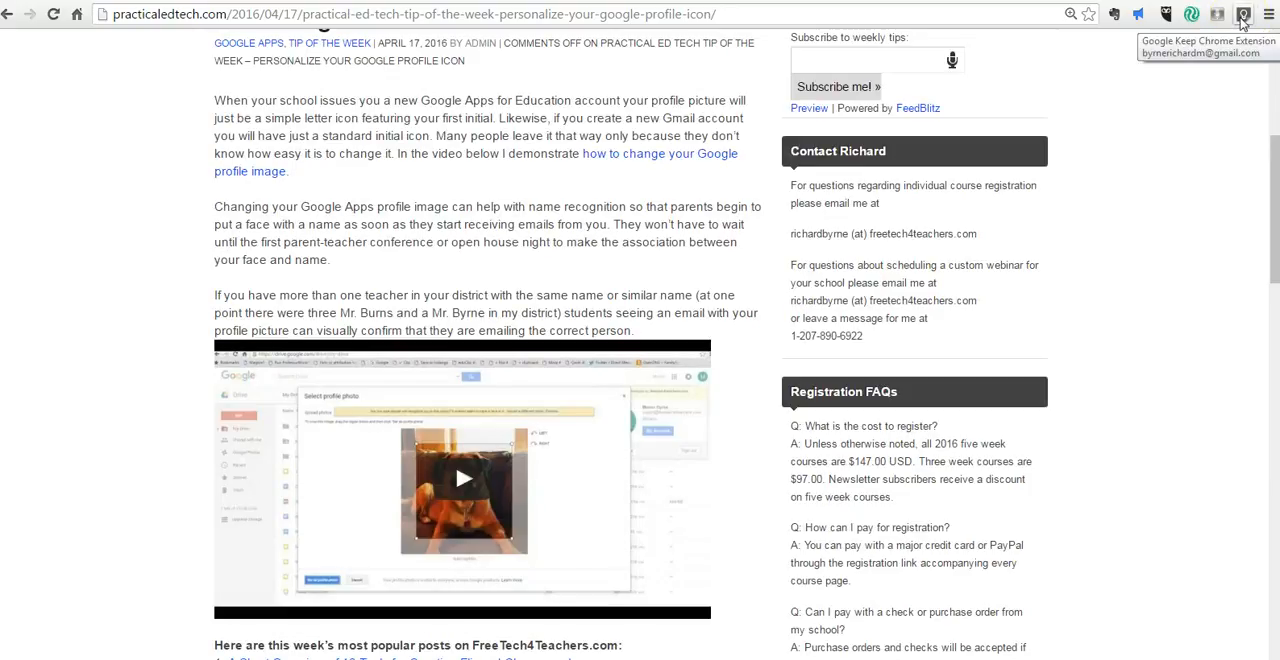
- Save the article with the Keep extension as 'Share with staff on Monday.' labeled GAFE, google apps and Work
{"action": "left_click", "coordinate": [1243, 14]}
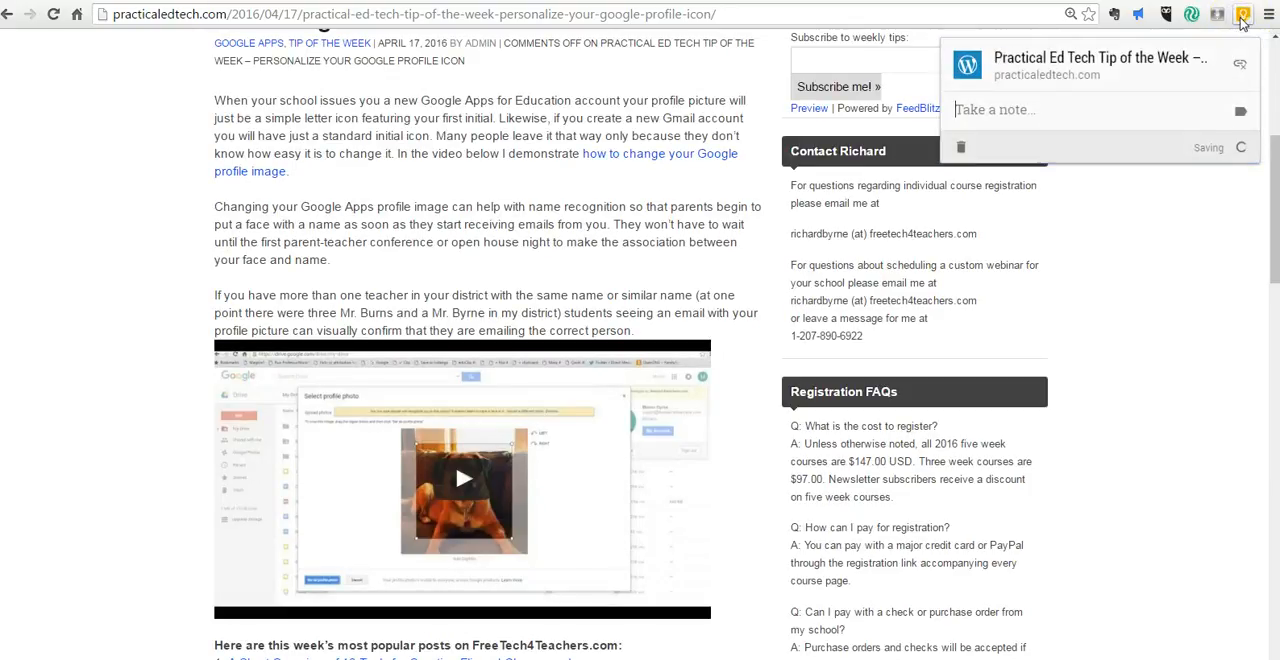
{"action": "left_click", "coordinate": [1084, 109]}
{"action": "type", "text": "Share with staff on Monday."}
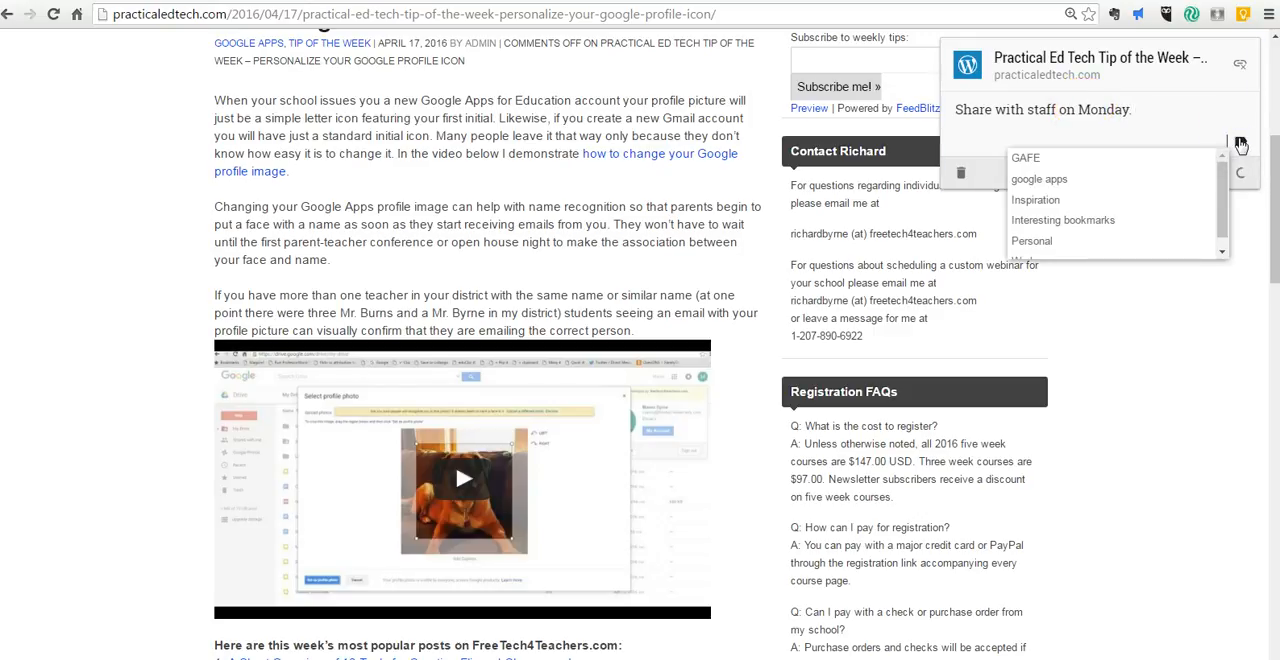
{"action": "left_click", "coordinate": [1025, 157]}
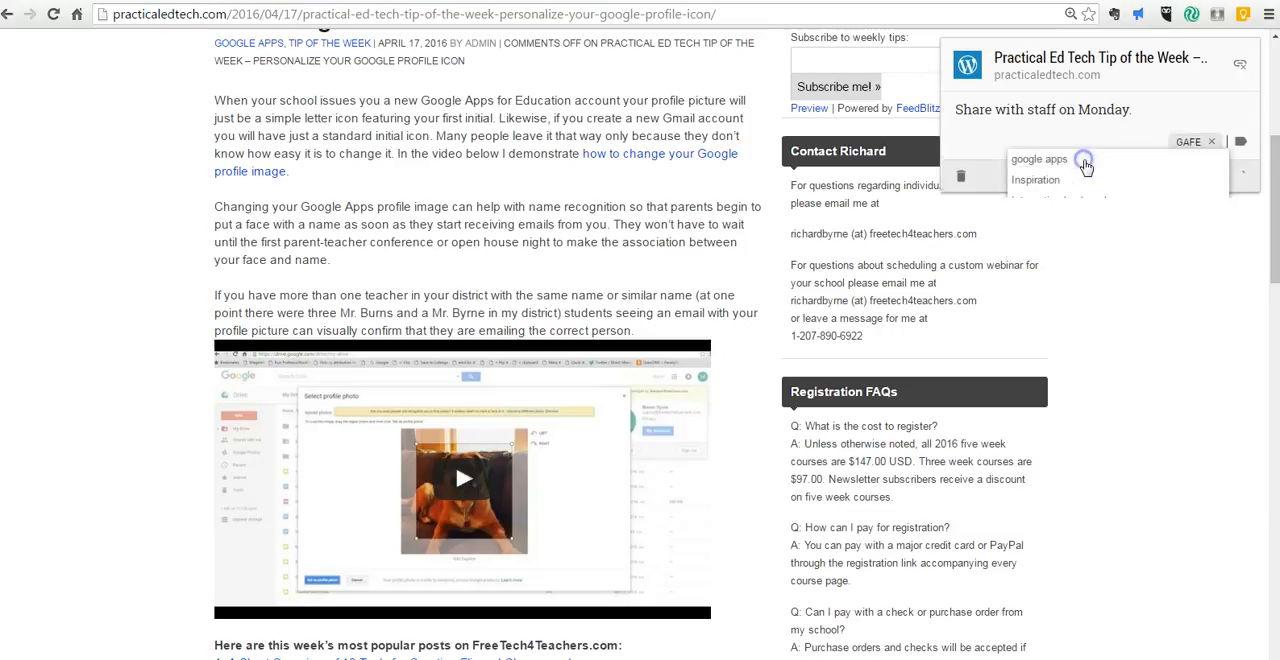
{"action": "left_click", "coordinate": [1060, 159]}
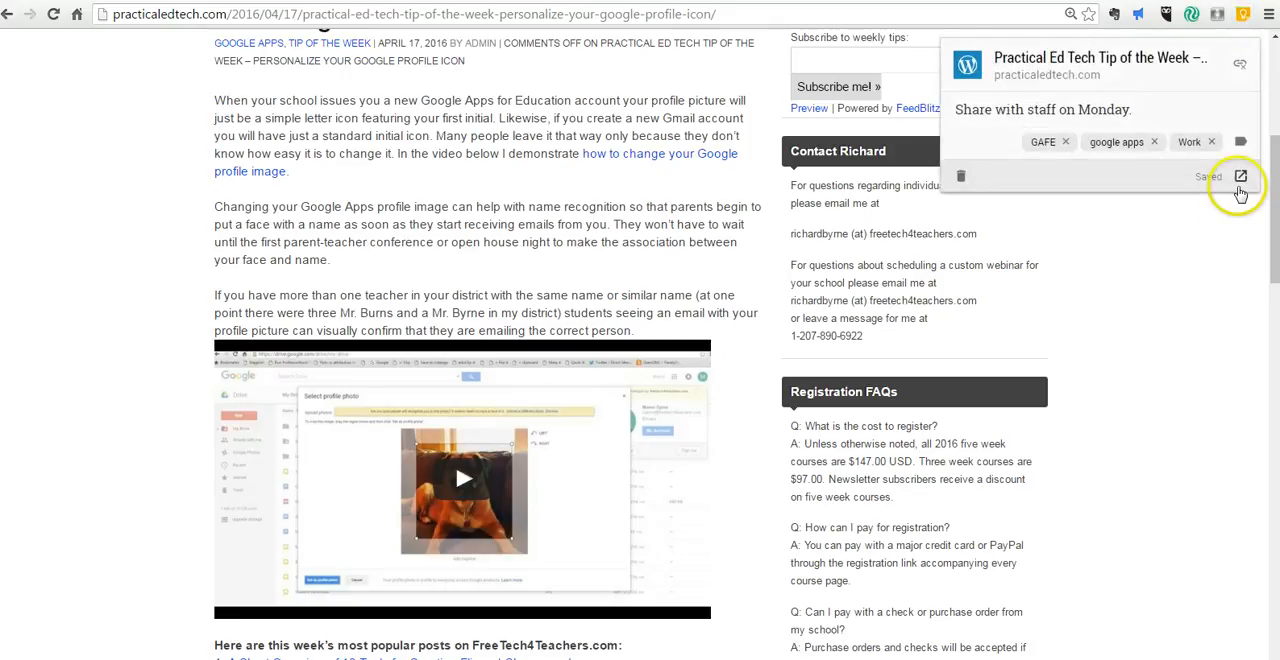
{"action": "left_click", "coordinate": [1240, 176]}
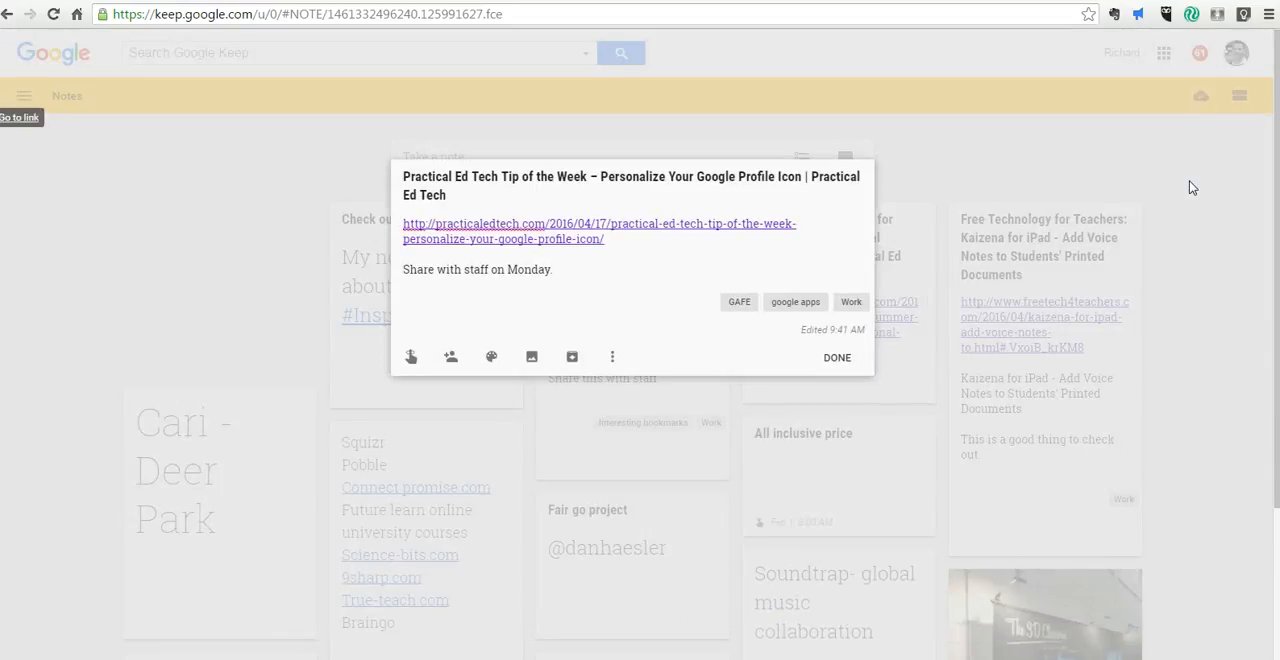
{"action": "mouse_move", "coordinate": [612, 357]}
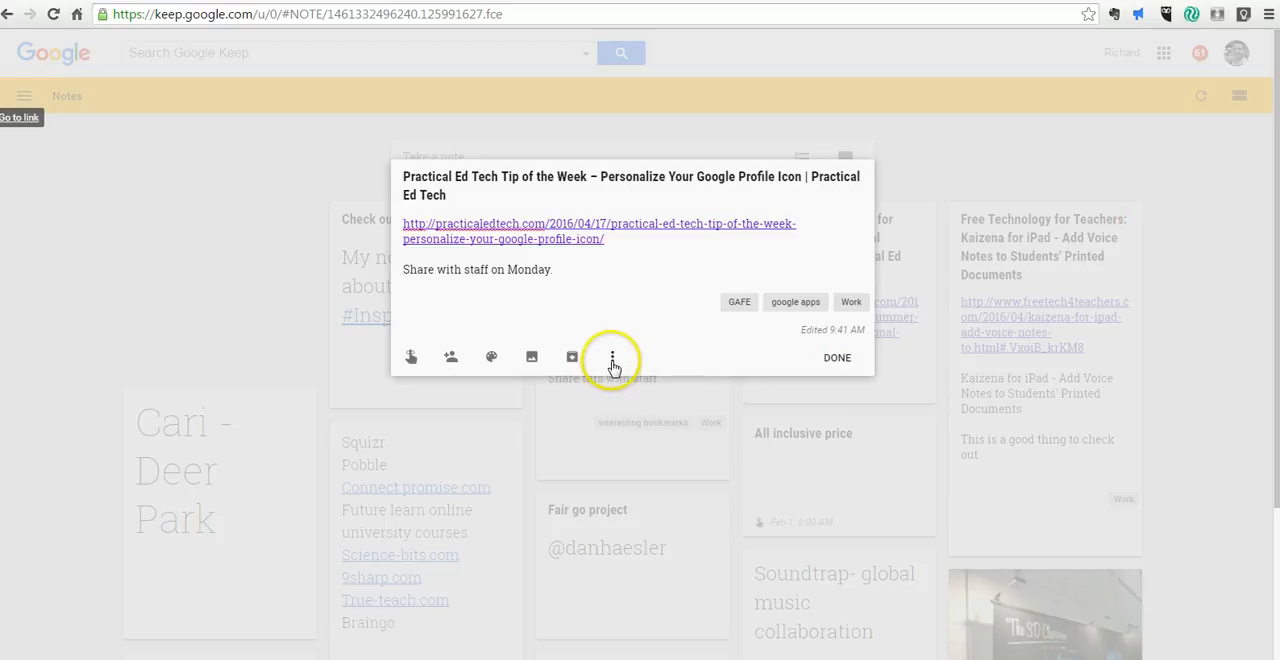
- Type a #staff hashtag on a new line of the note to add the staff label
{"action": "left_click", "coordinate": [612, 357]}
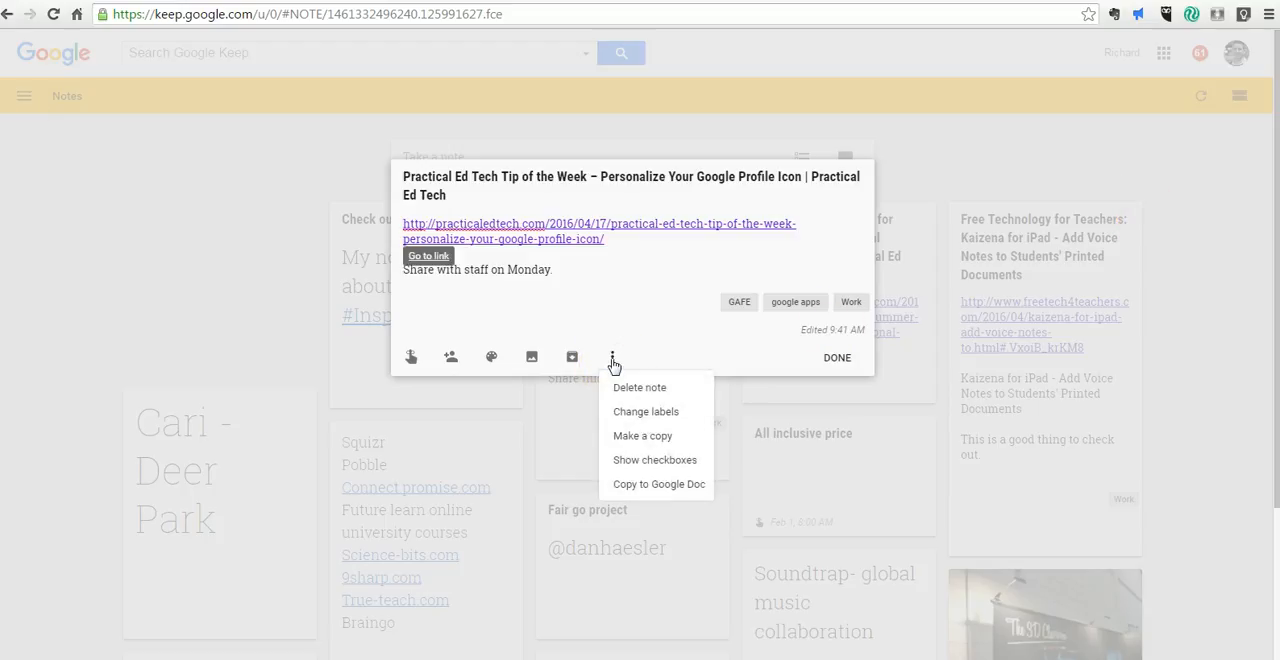
{"action": "left_click", "coordinate": [646, 411]}
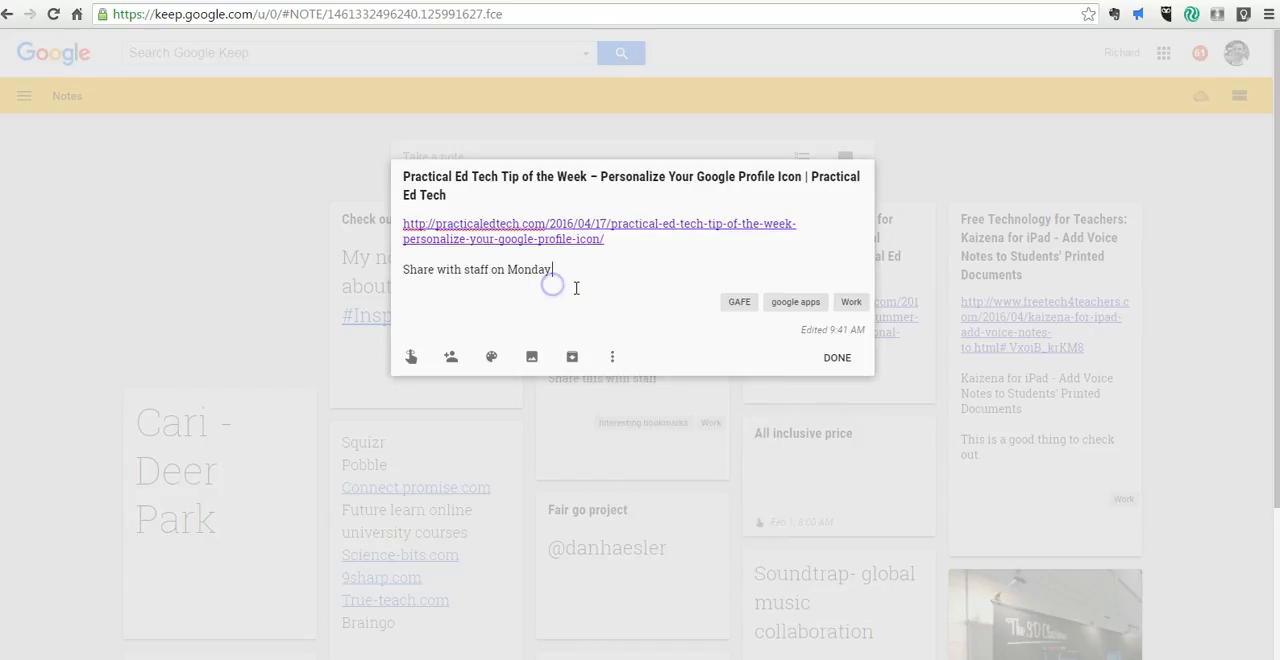
{"action": "type", "text": "#"}
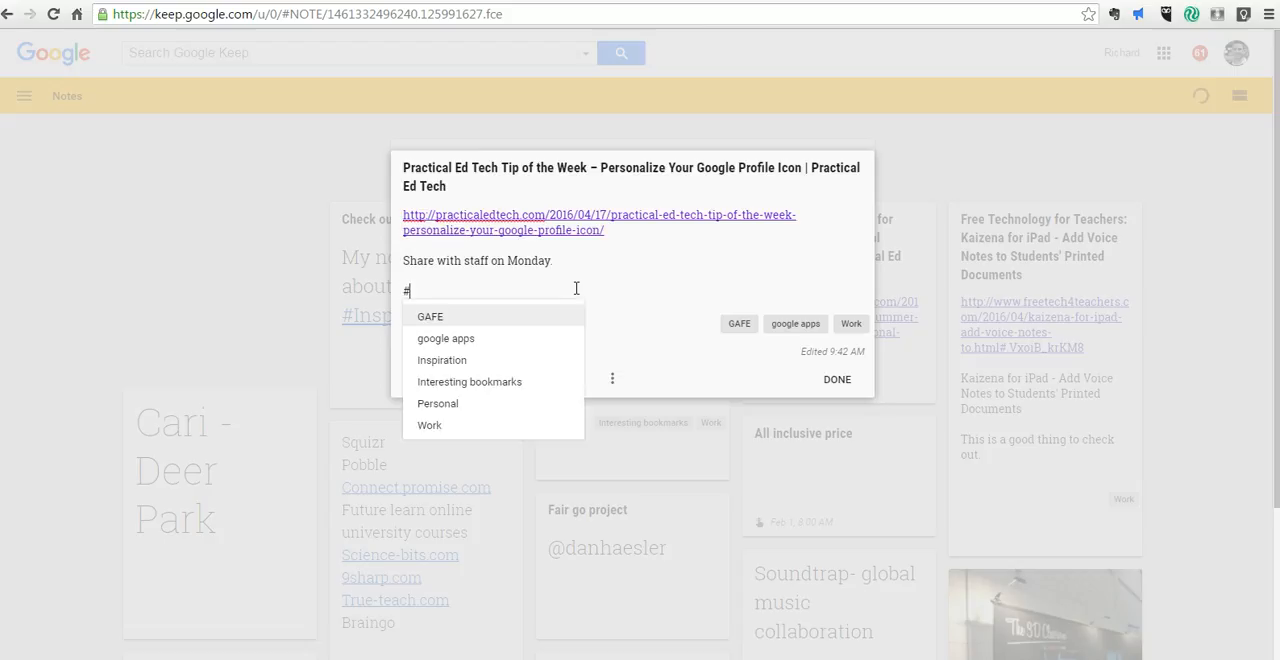
{"action": "type", "text": "staff"}
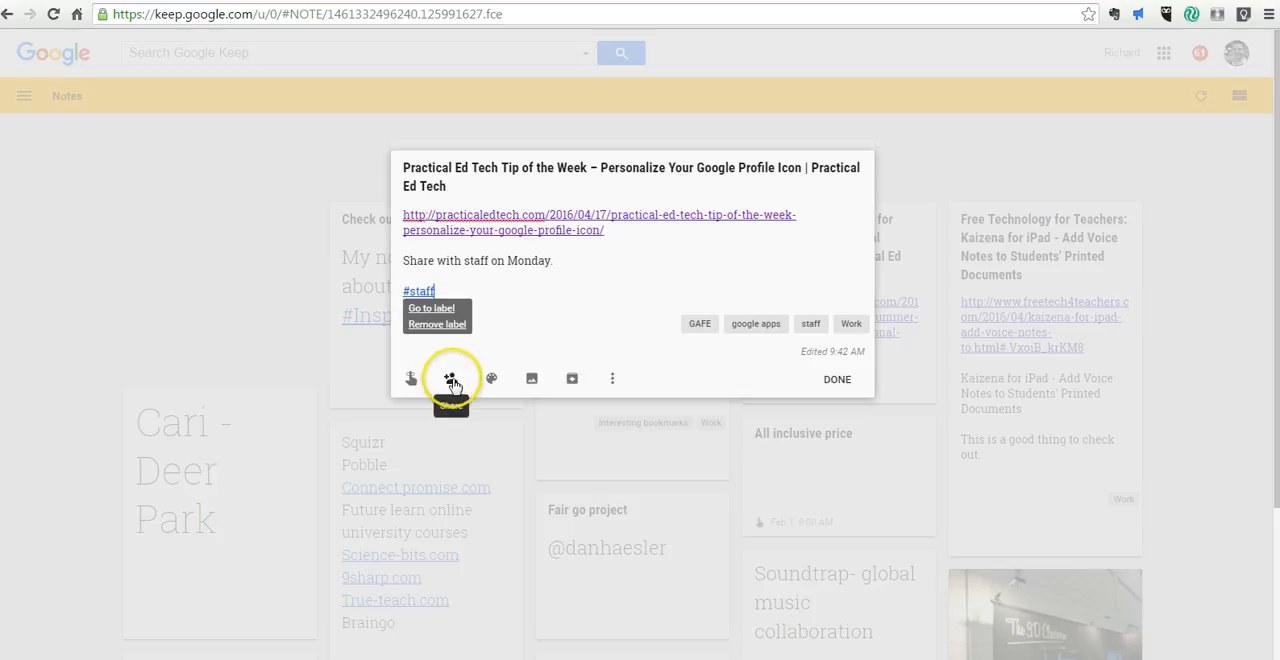
- Share the note with the suggested 'max' collaborator address
{"action": "left_click", "coordinate": [450, 379]}
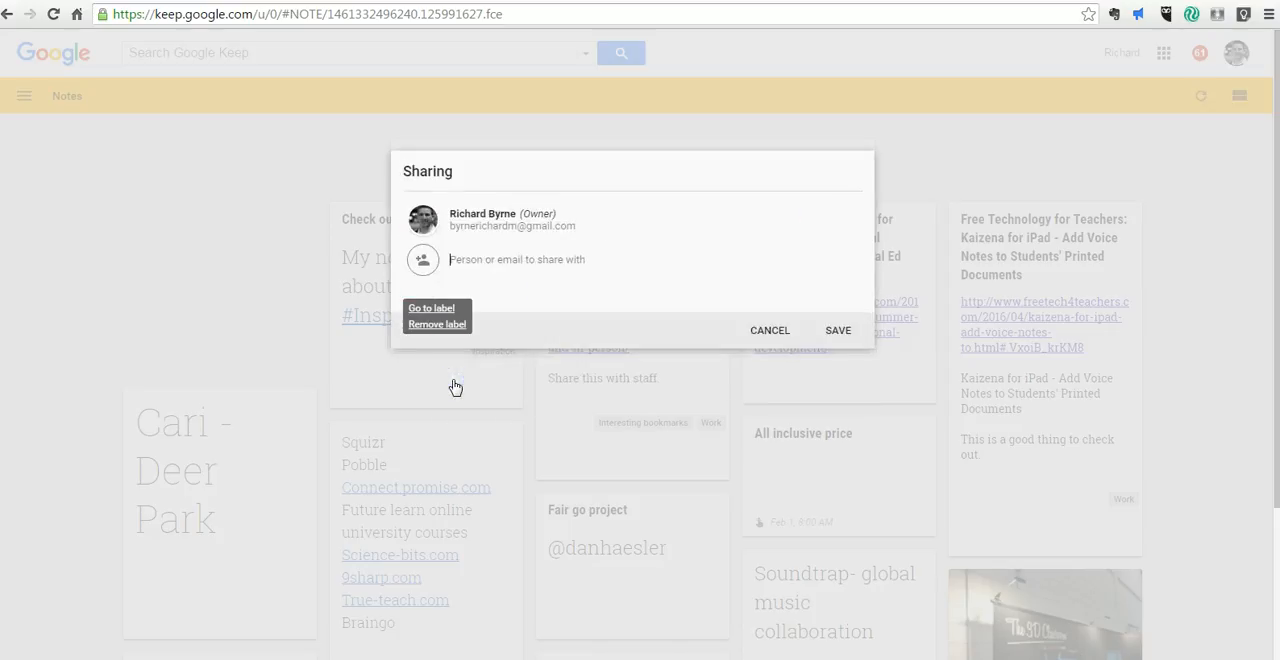
{"action": "type", "text": "max"}
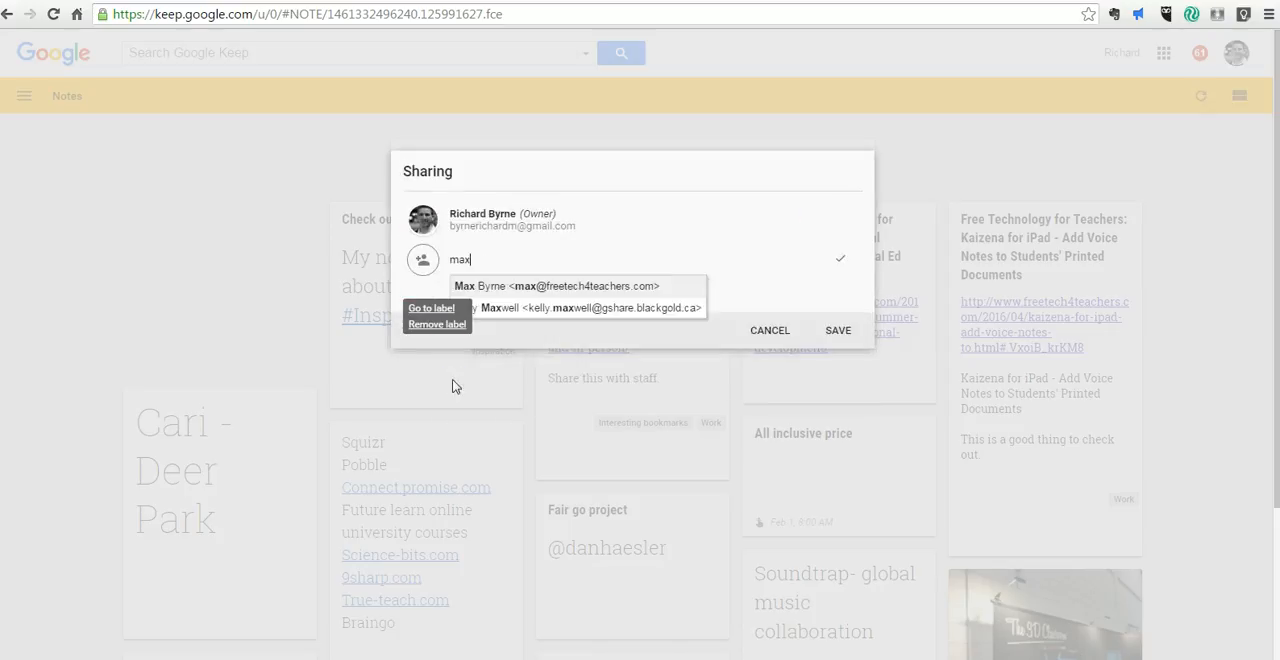
{"action": "left_click", "coordinate": [555, 286]}
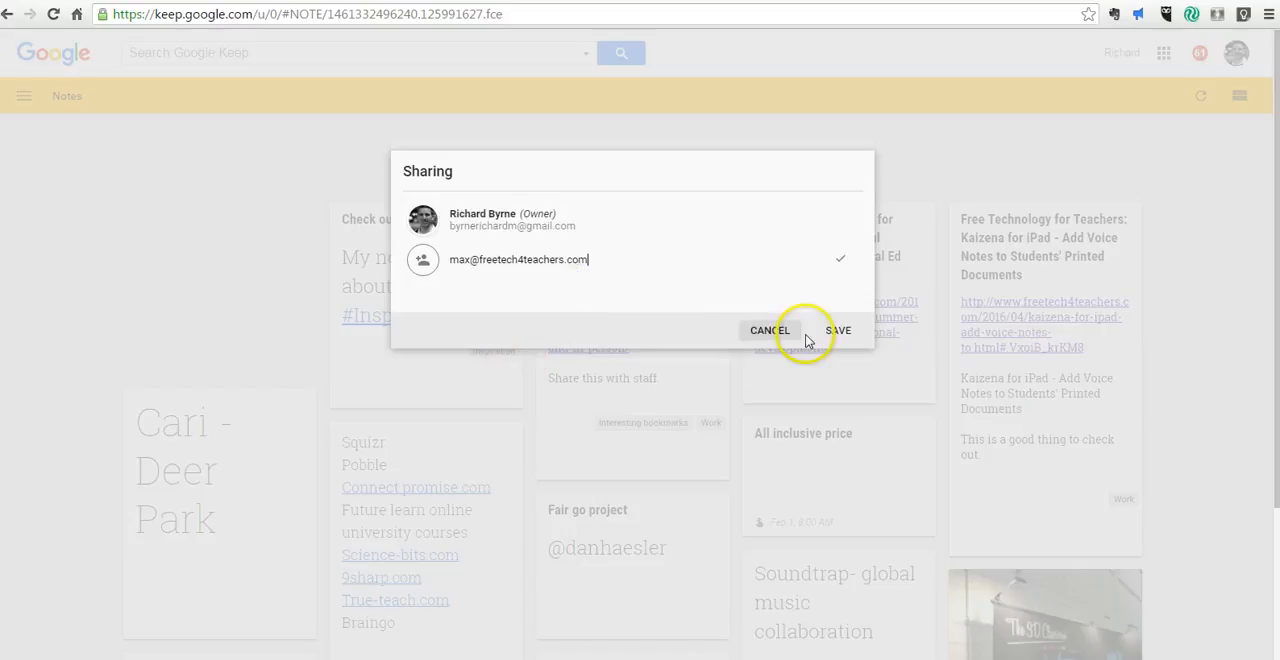
{"action": "left_click", "coordinate": [838, 330]}
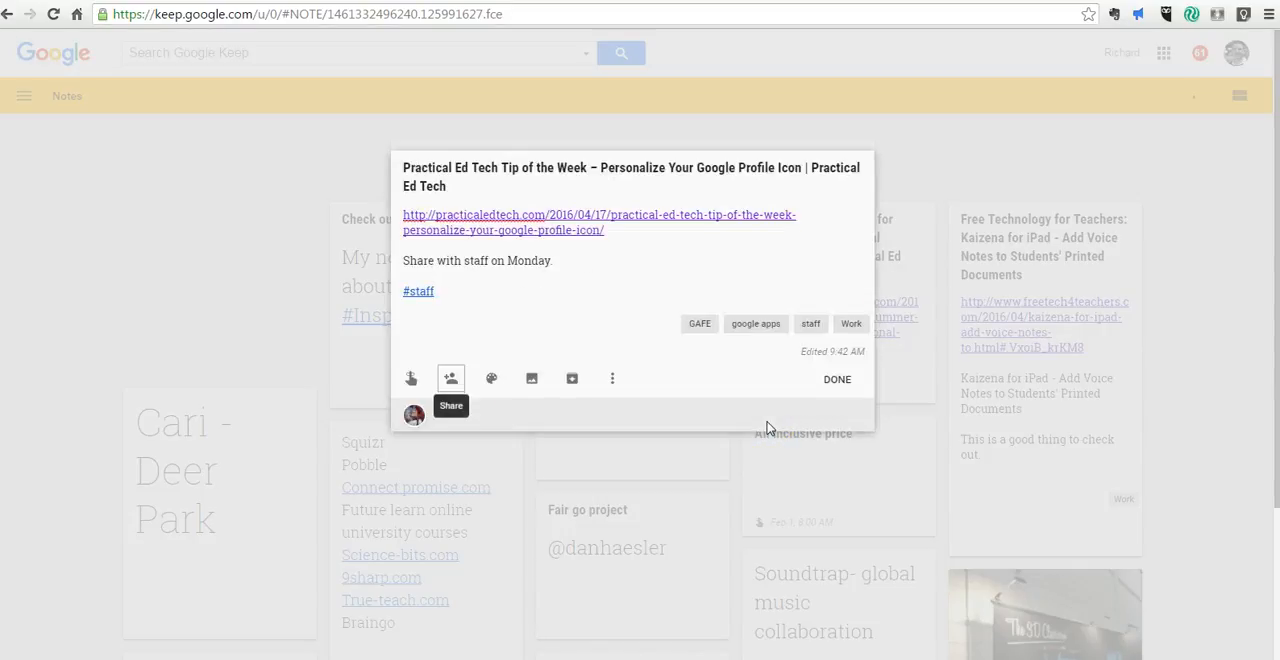
{"action": "mouse_move", "coordinate": [571, 378]}
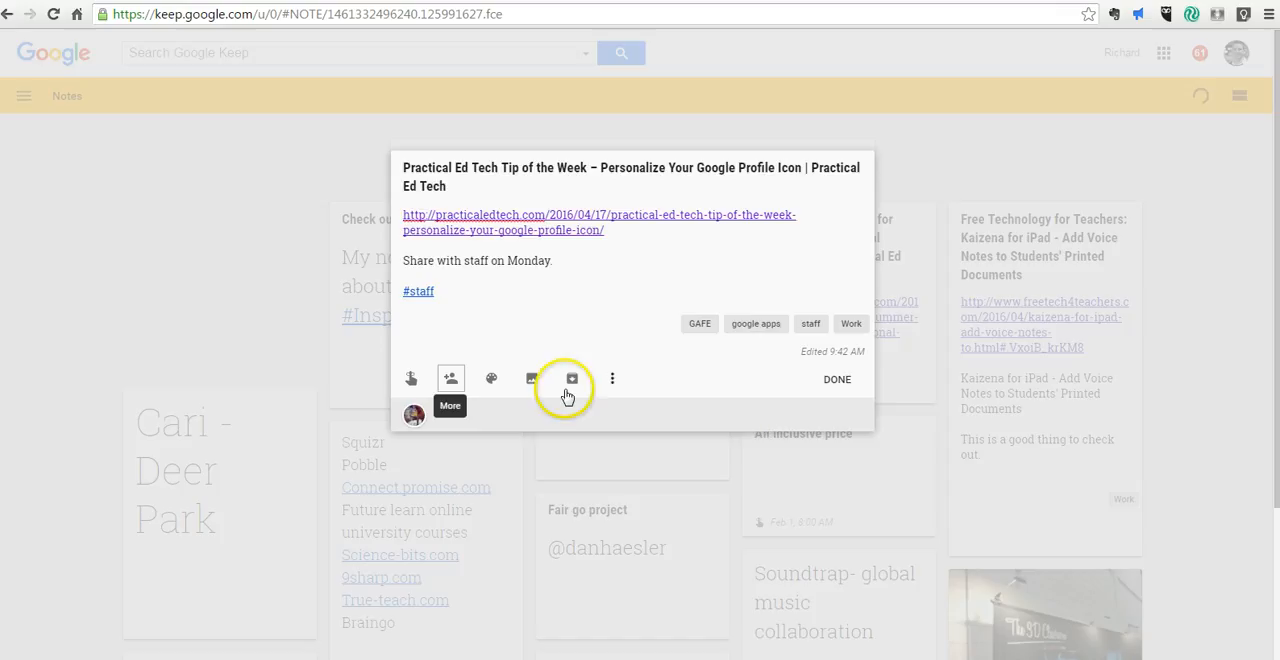
- Colour the Practical Ed Tech note blue and give it an Apr 25, 2016, 7:00 AM reminder
{"action": "left_click", "coordinate": [491, 379]}
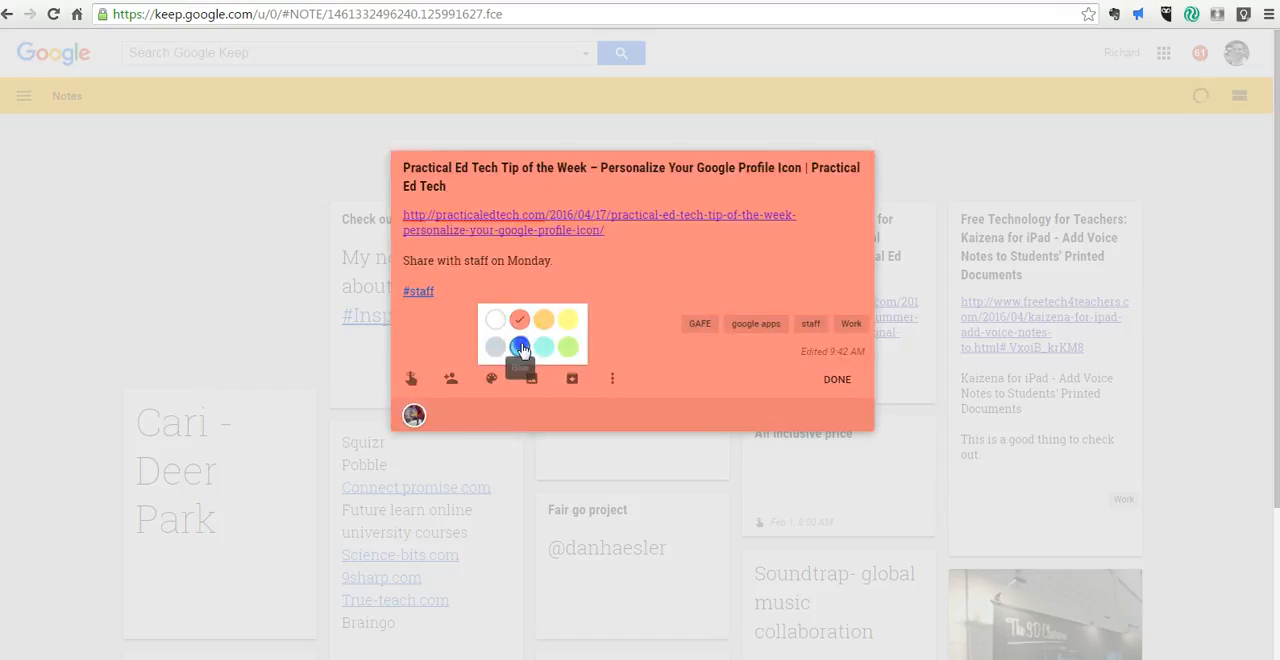
{"action": "left_click", "coordinate": [519, 347]}
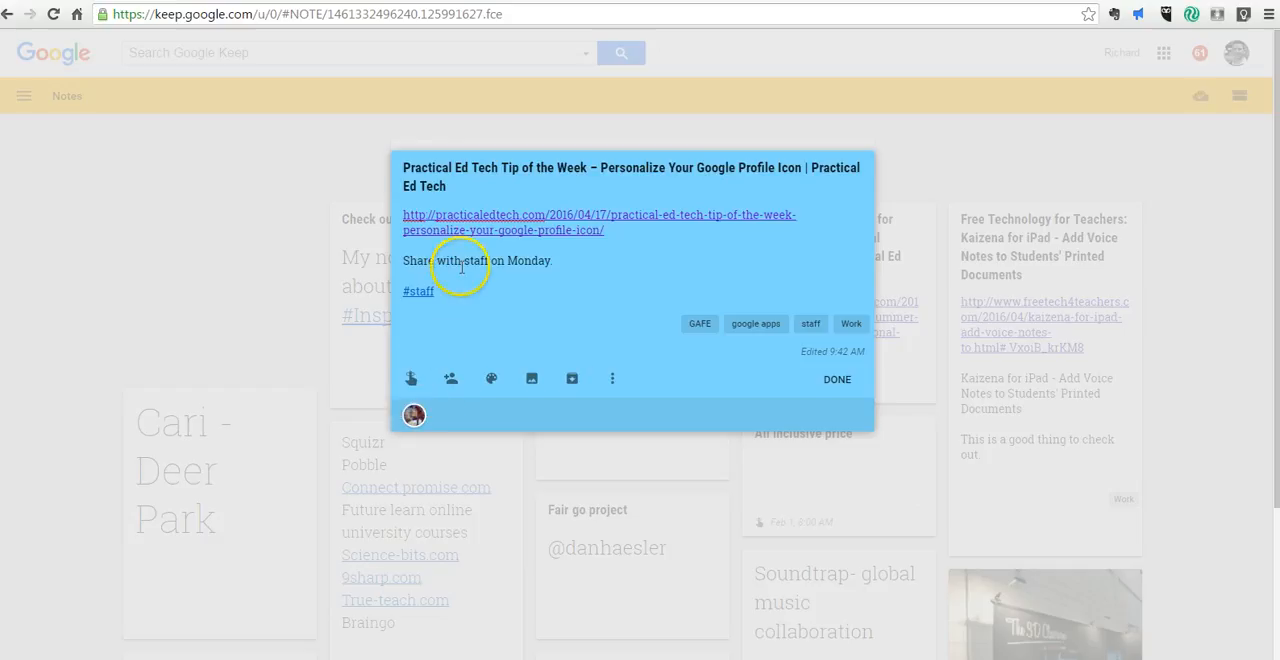
{"action": "mouse_move", "coordinate": [410, 378]}
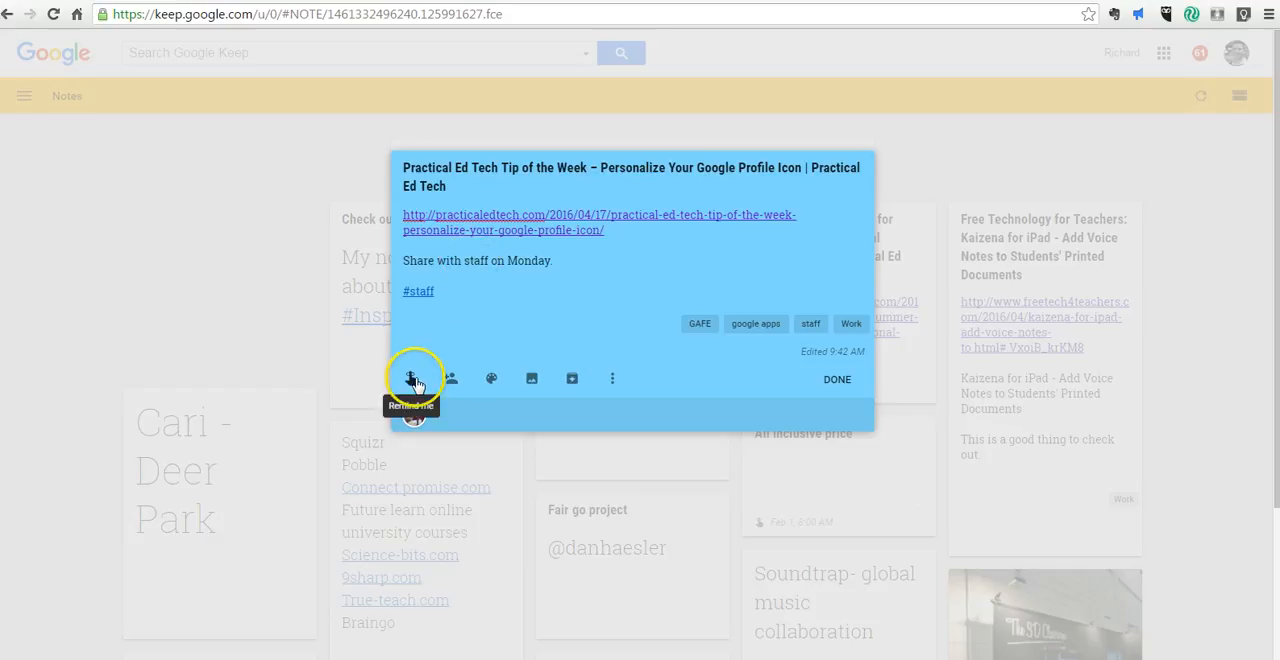
{"action": "left_click", "coordinate": [411, 378]}
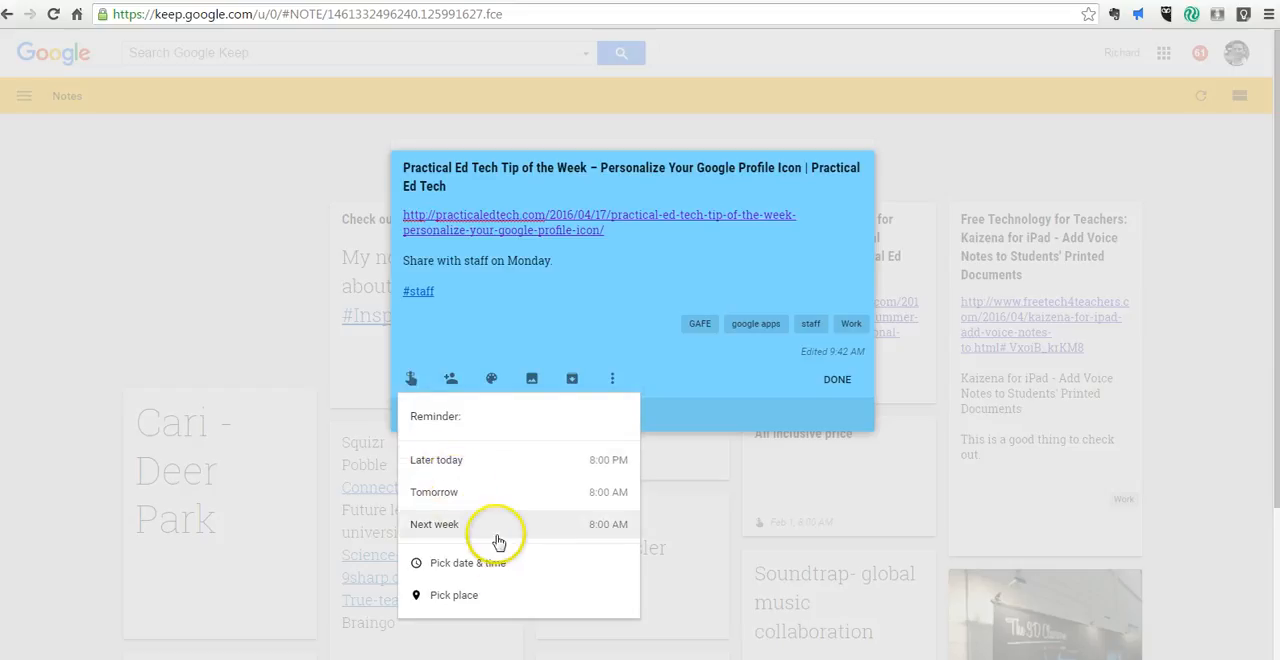
{"action": "mouse_move", "coordinate": [518, 534]}
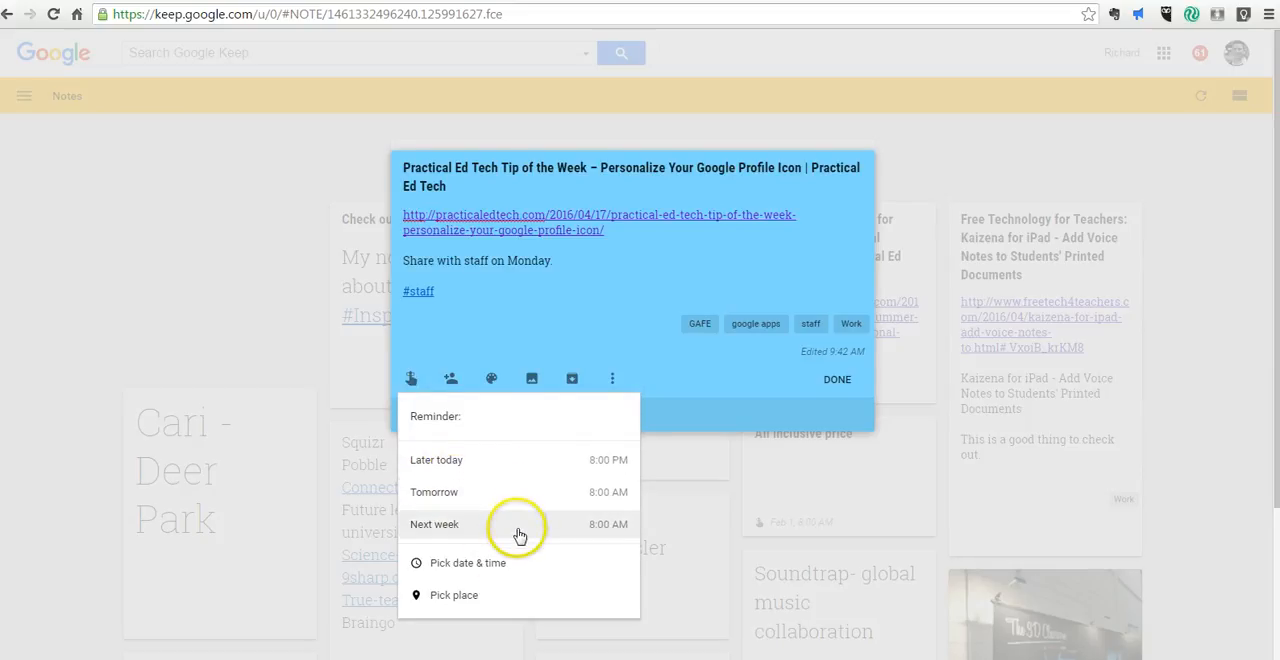
{"action": "left_click", "coordinate": [434, 524]}
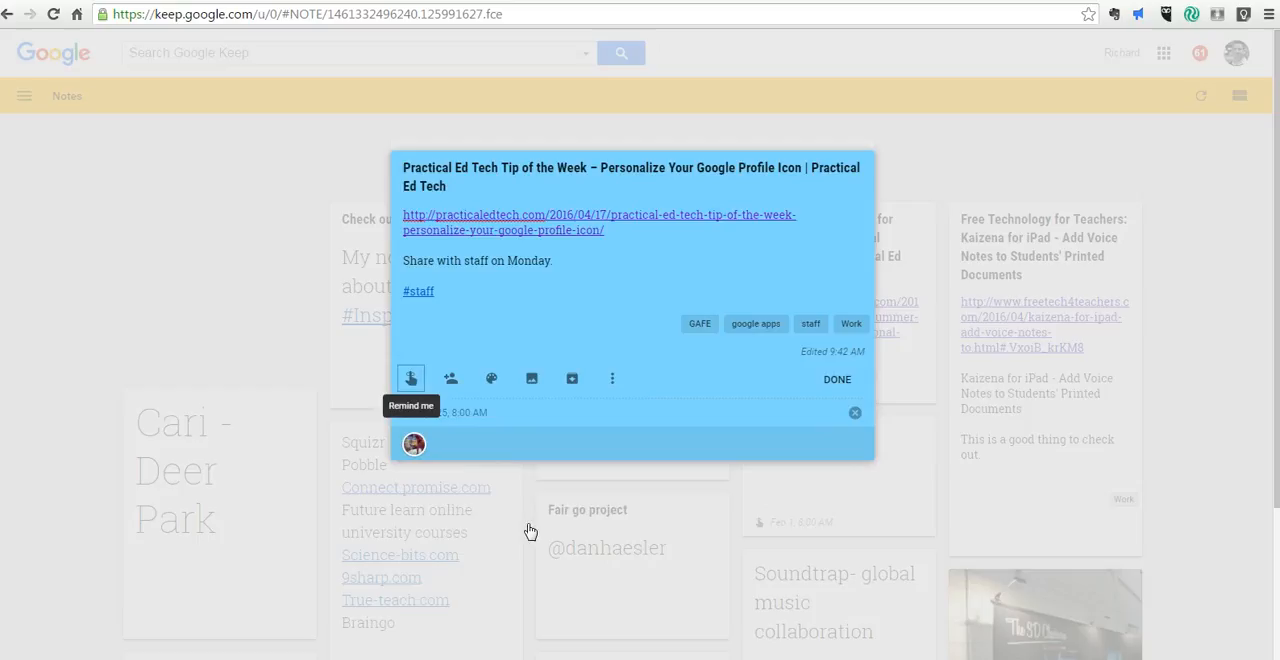
{"action": "left_click", "coordinate": [410, 378]}
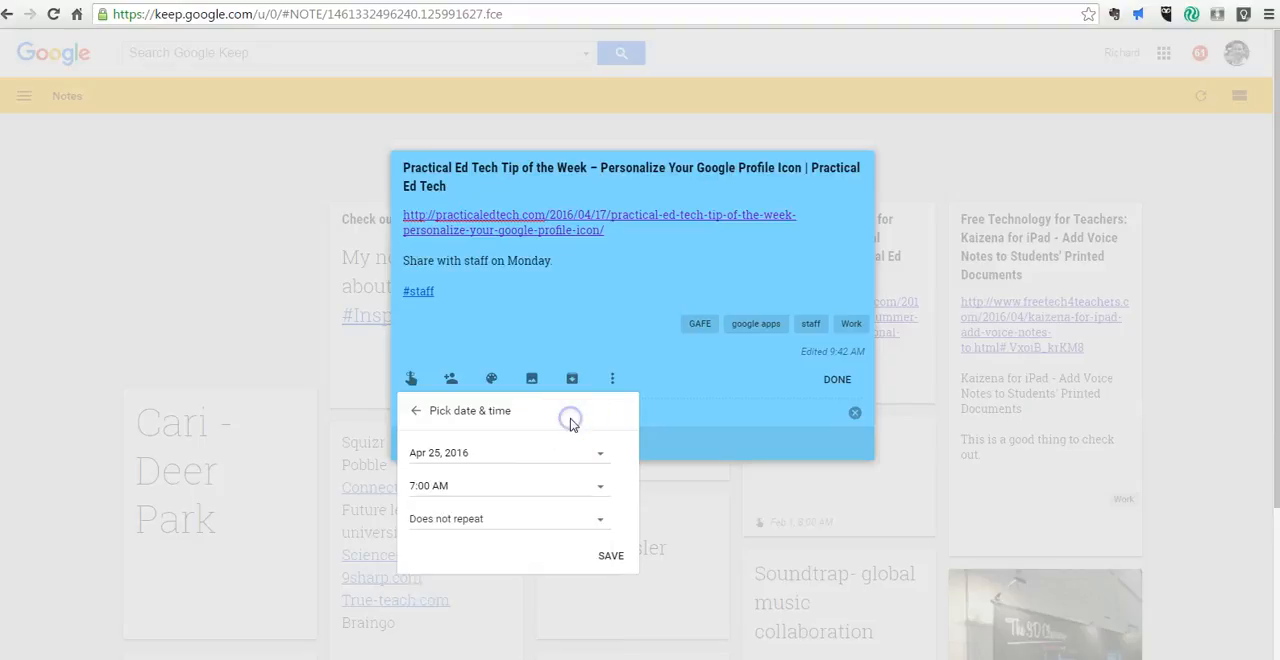
{"action": "mouse_move", "coordinate": [528, 520]}
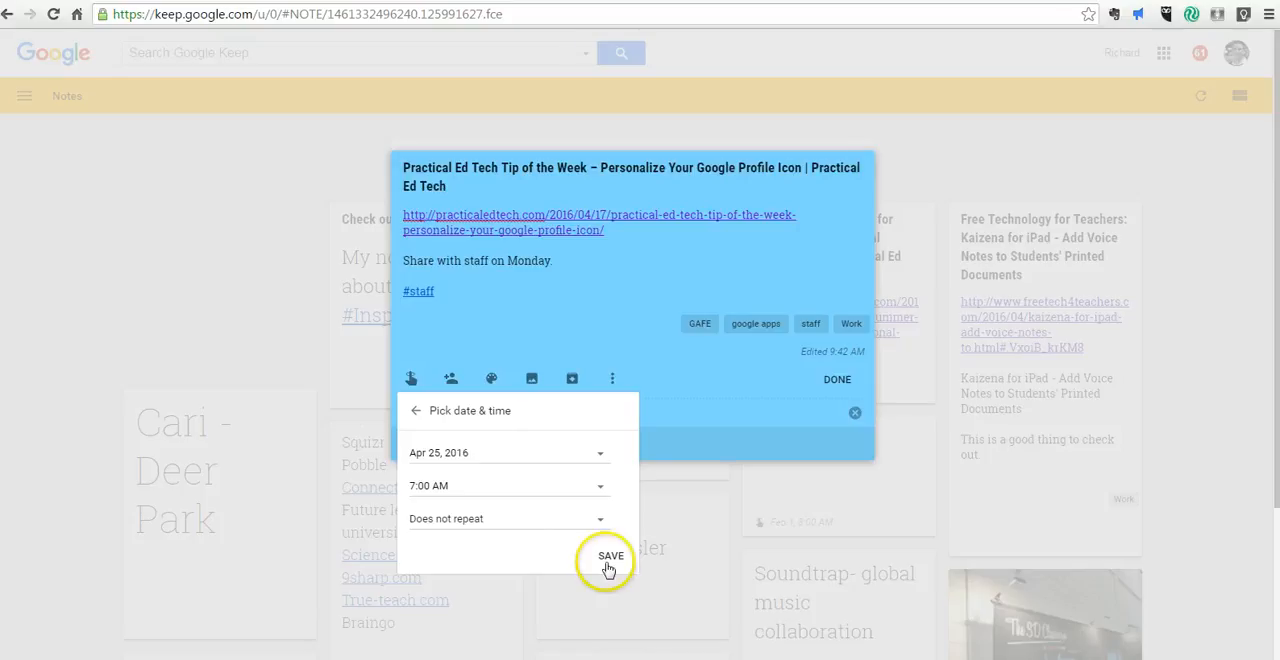
{"action": "left_click", "coordinate": [610, 556]}
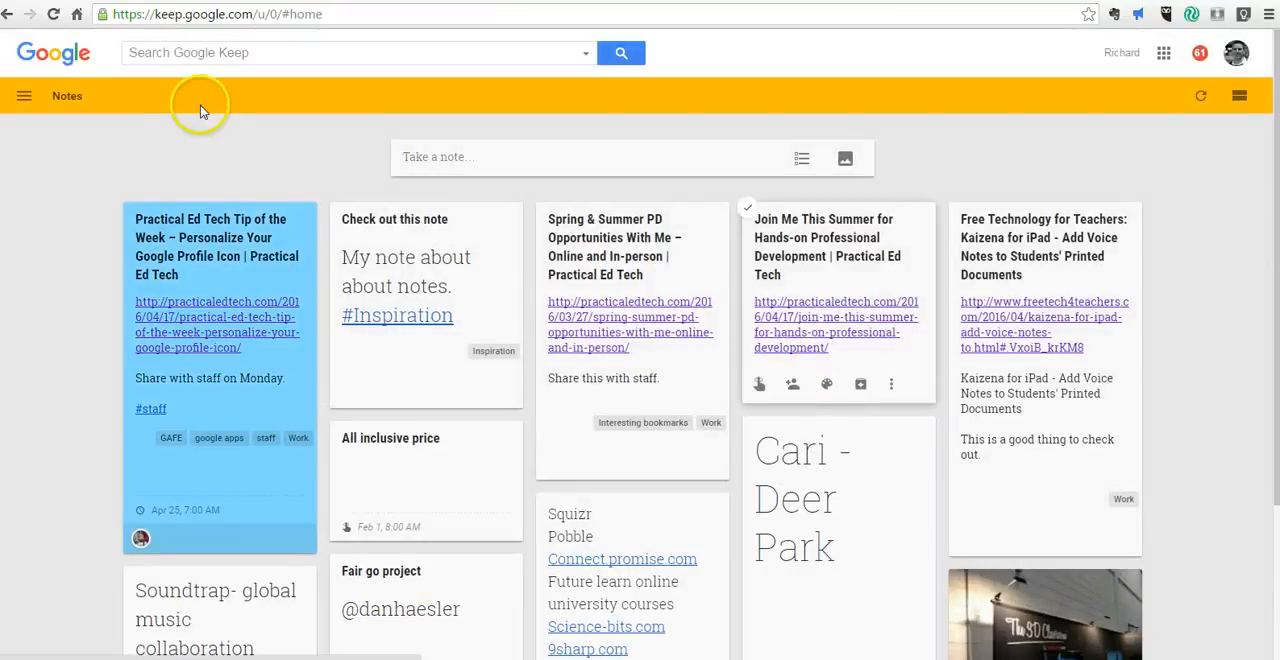
- Switch to the Reminders view from the navigation menu
{"action": "left_click", "coordinate": [24, 95]}
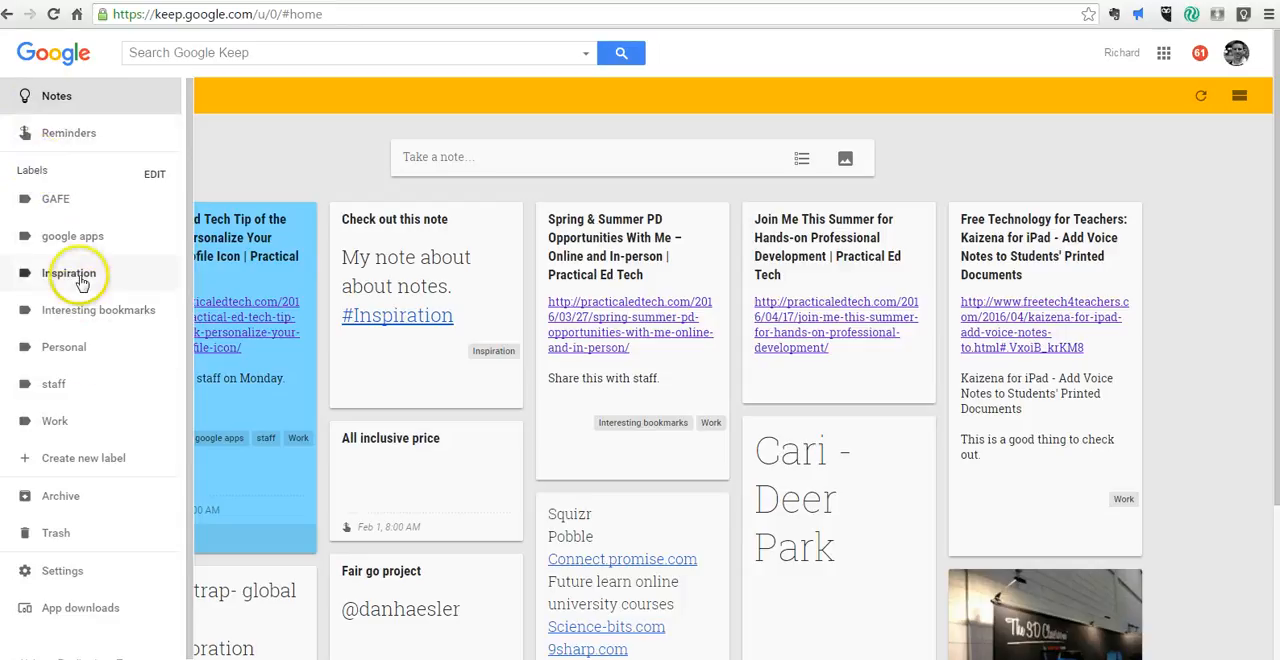
{"action": "mouse_move", "coordinate": [62, 496]}
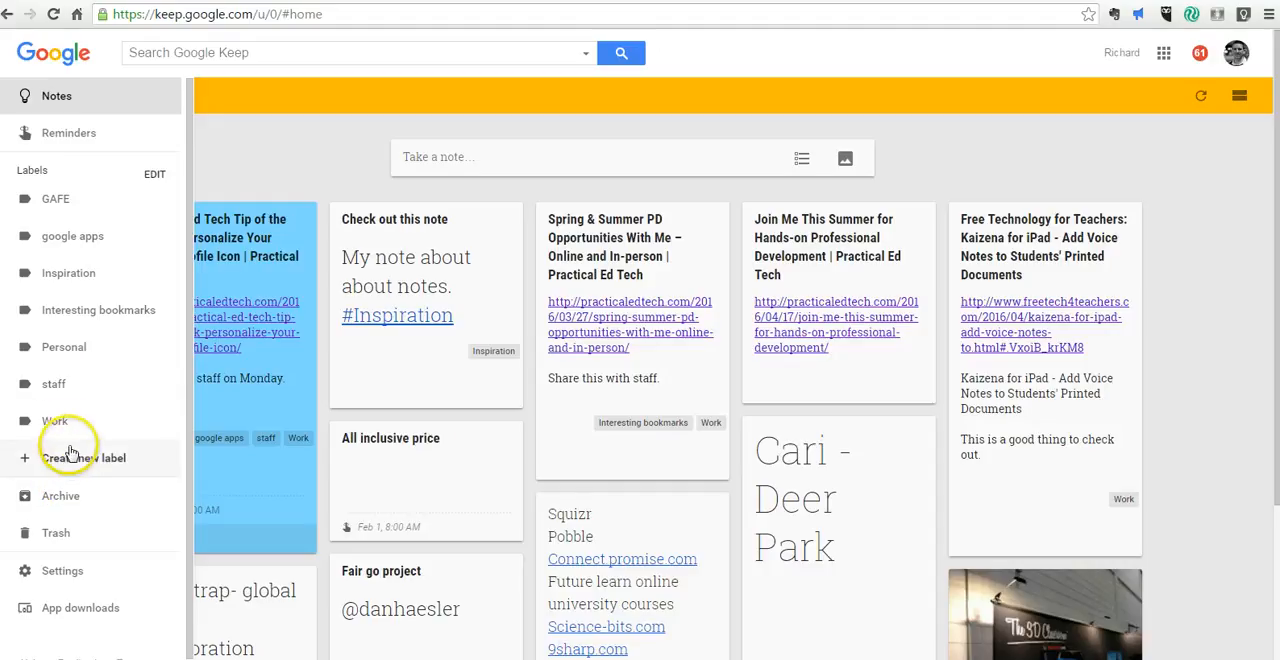
{"action": "left_click", "coordinate": [68, 133]}
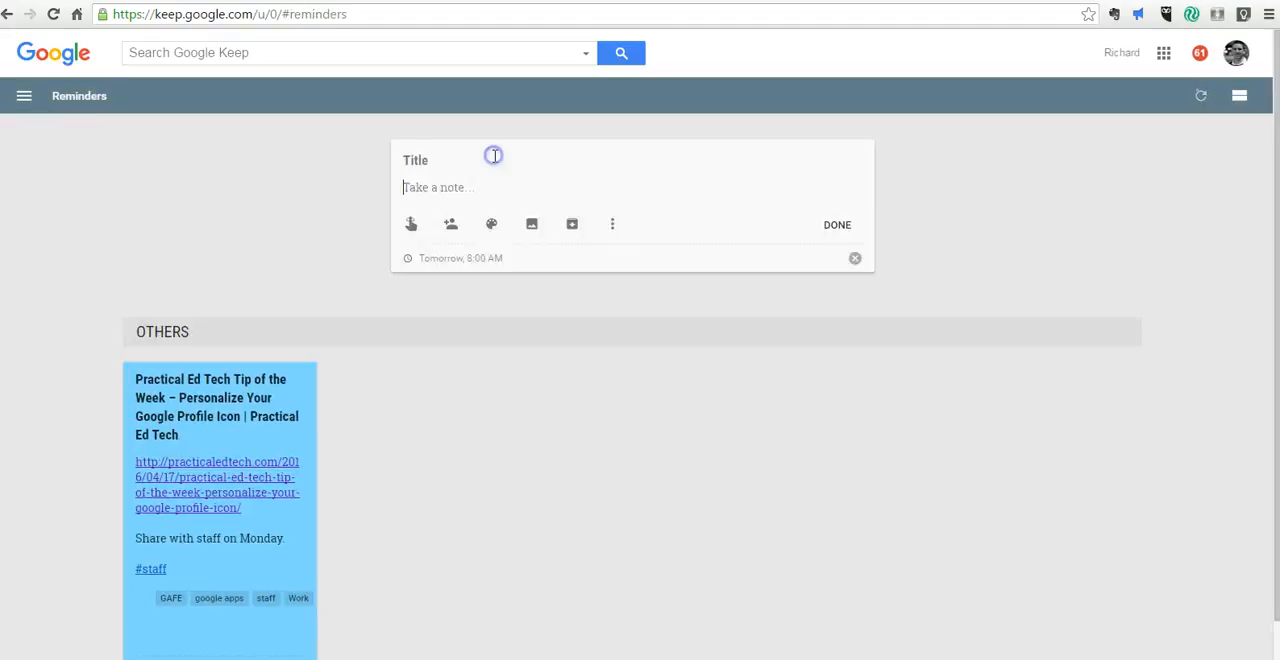
- Write the new reminder note's title 'Staff meeting on Wednesday' and its end-of-year closing procedures body
{"action": "type", "text": "Title"}
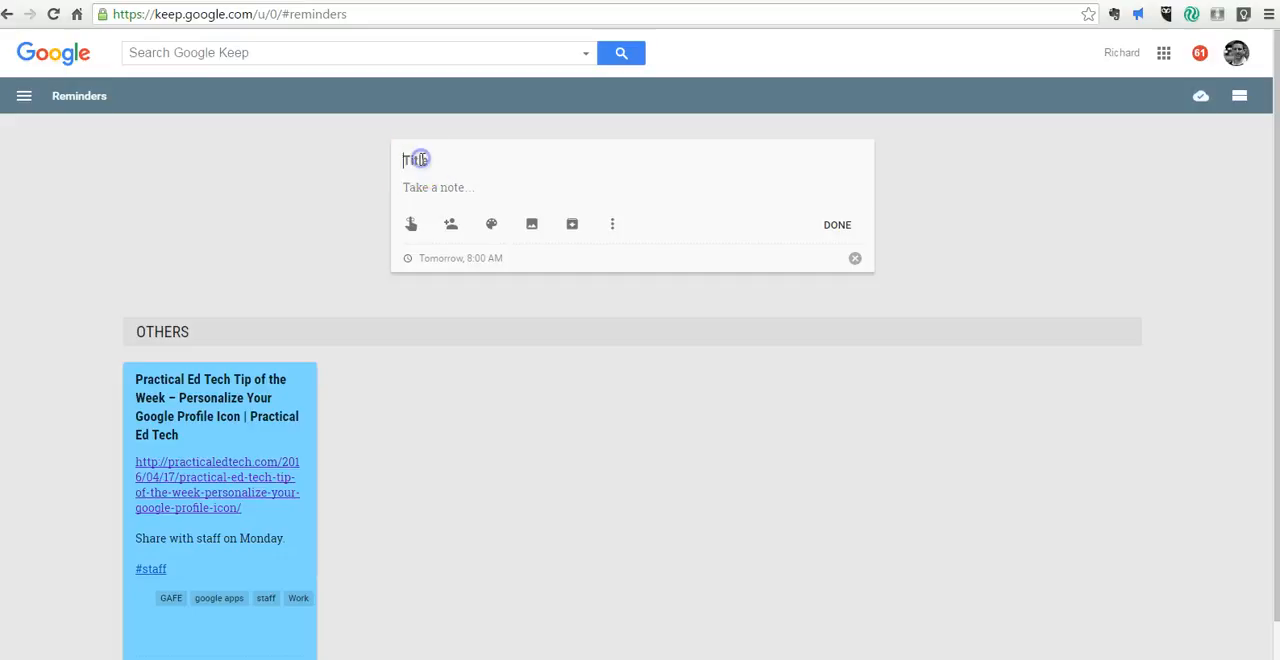
{"action": "type", "text": "Staff meeting on W"}
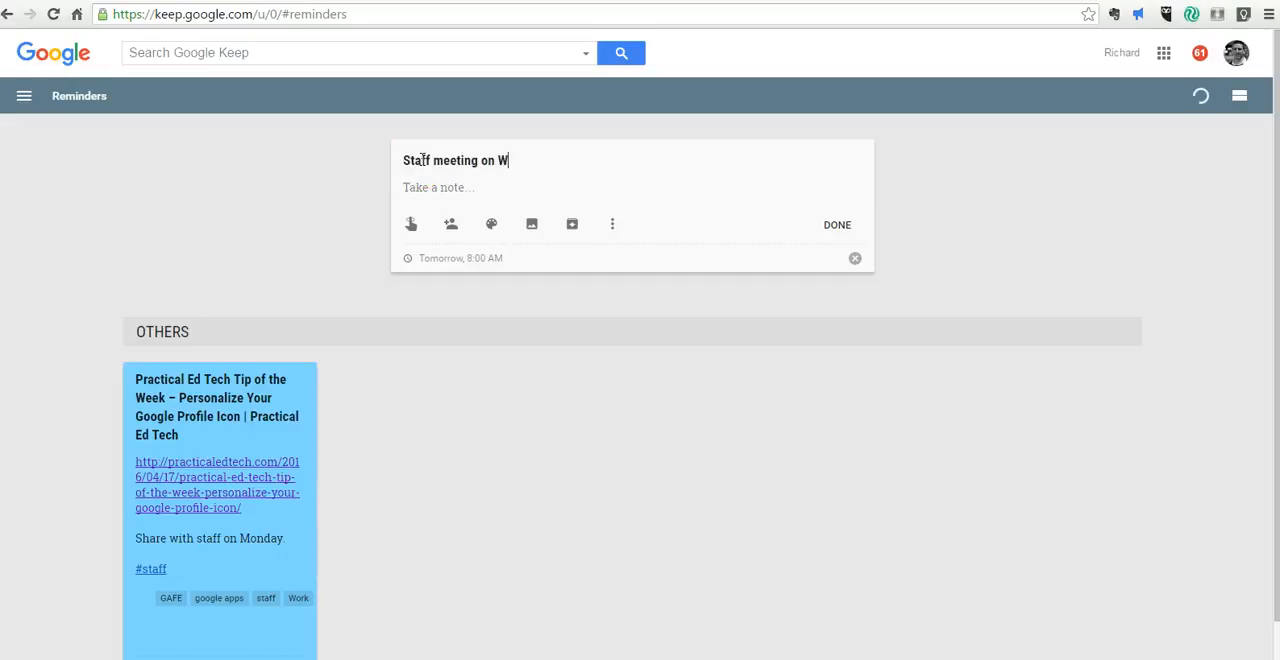
{"action": "type", "text": "e"}
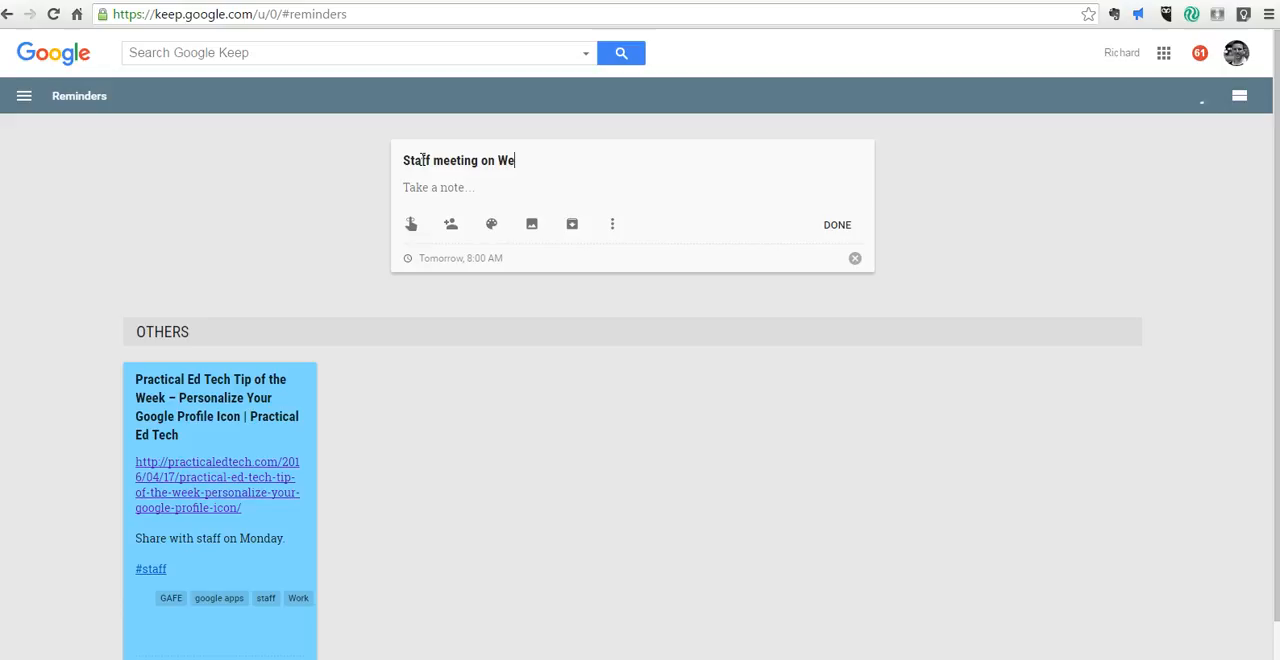
{"action": "type", "text": "dnesday"}
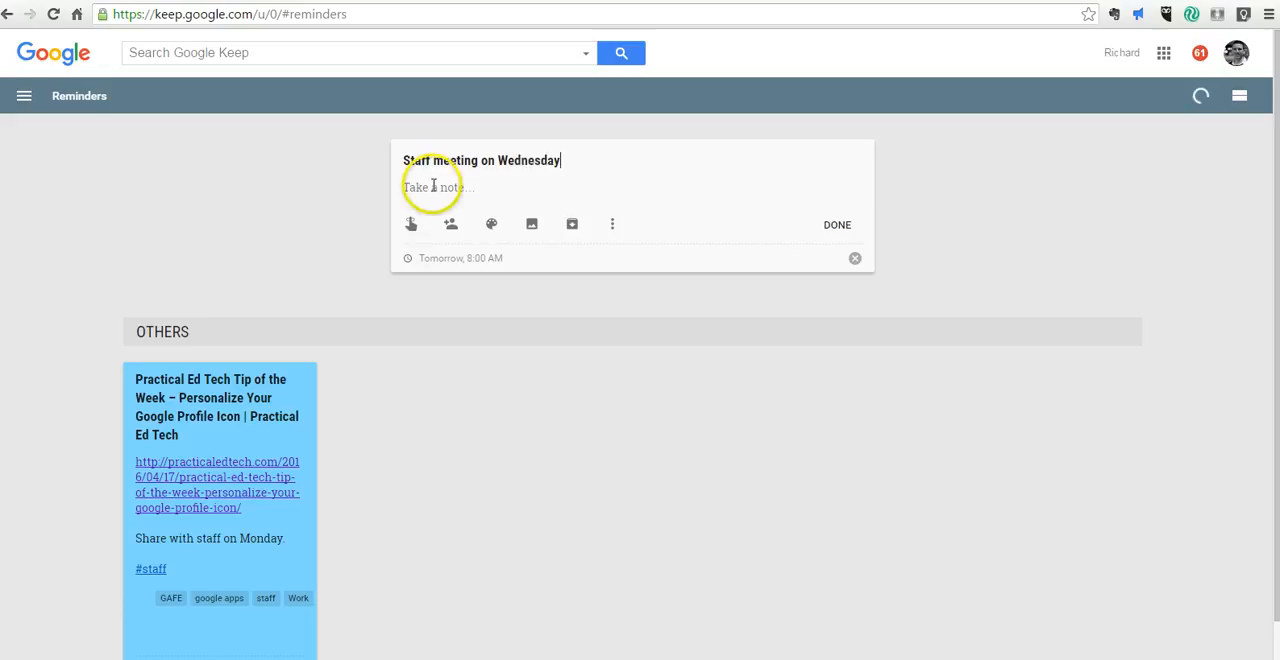
{"action": "type", "text": "Remind staff about end of"}
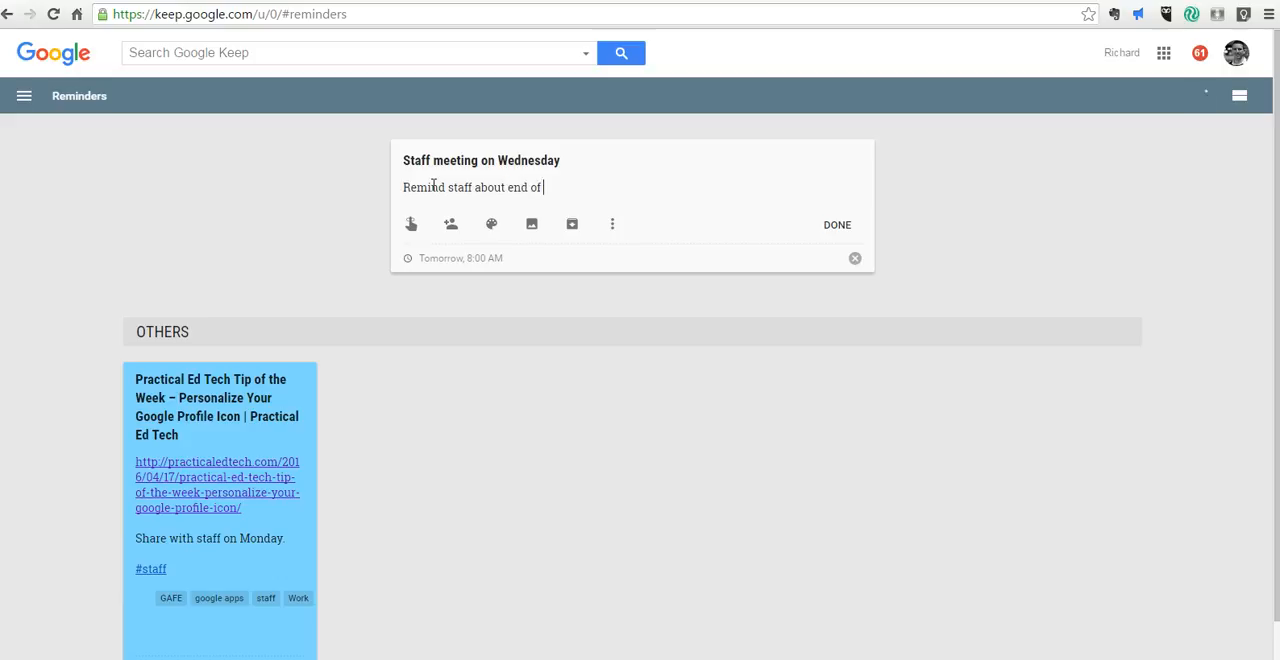
{"action": "type", "text": "year closing"}
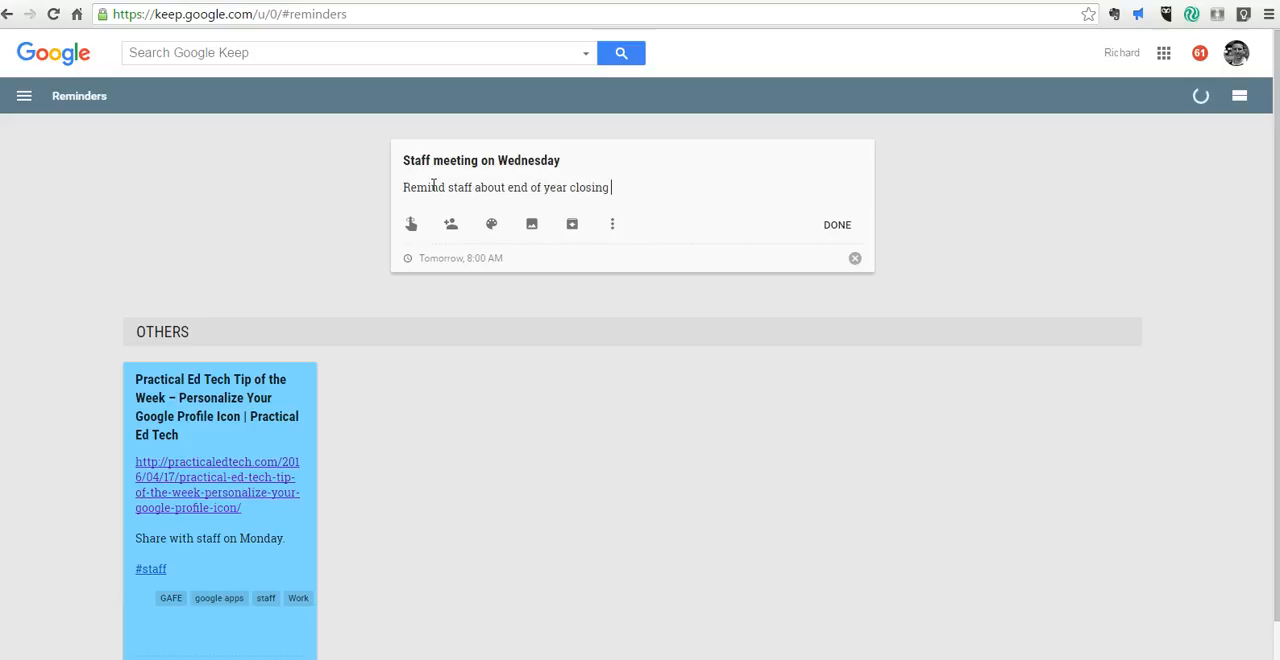
{"action": "type", "text": "procedures."}
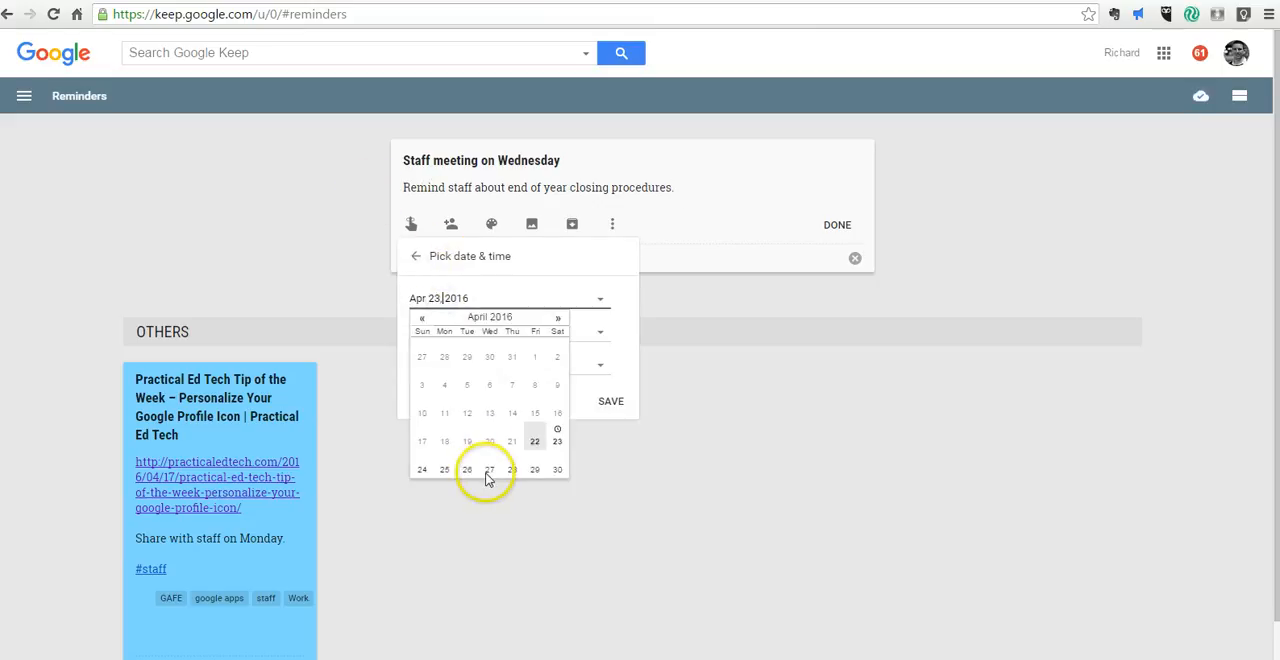
- Set the note's reminder to Apr 27 at 2:00 PM
{"action": "left_click", "coordinate": [489, 469]}
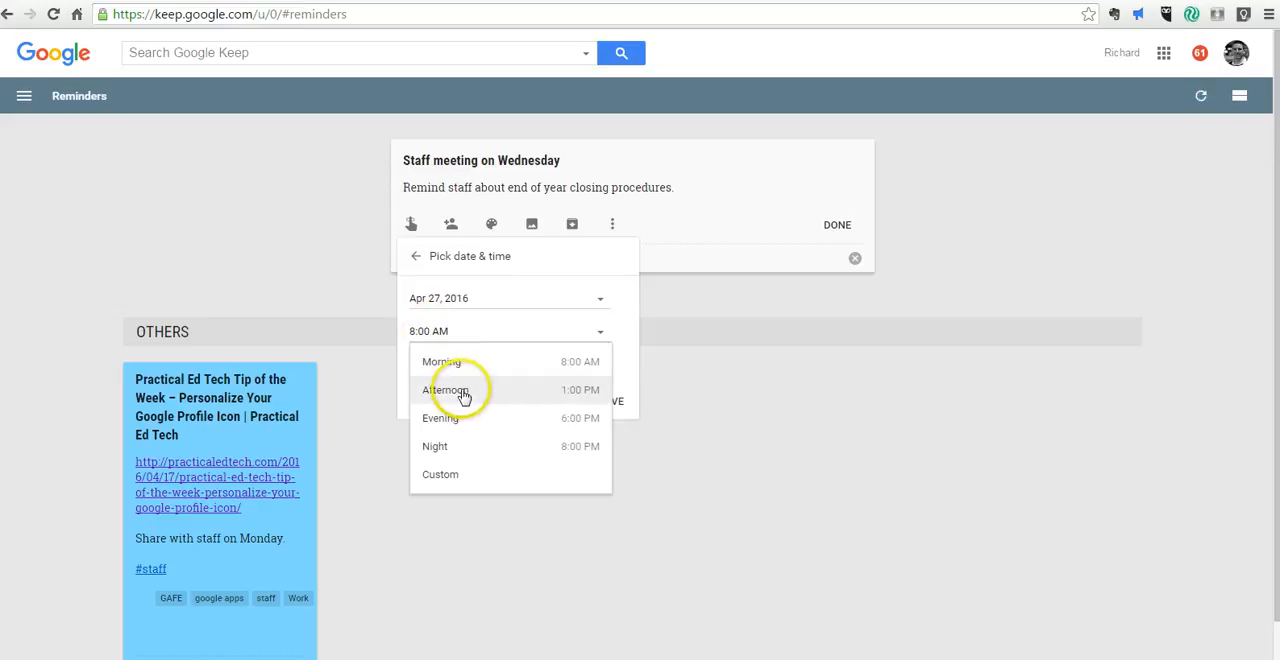
{"action": "left_click", "coordinate": [445, 389]}
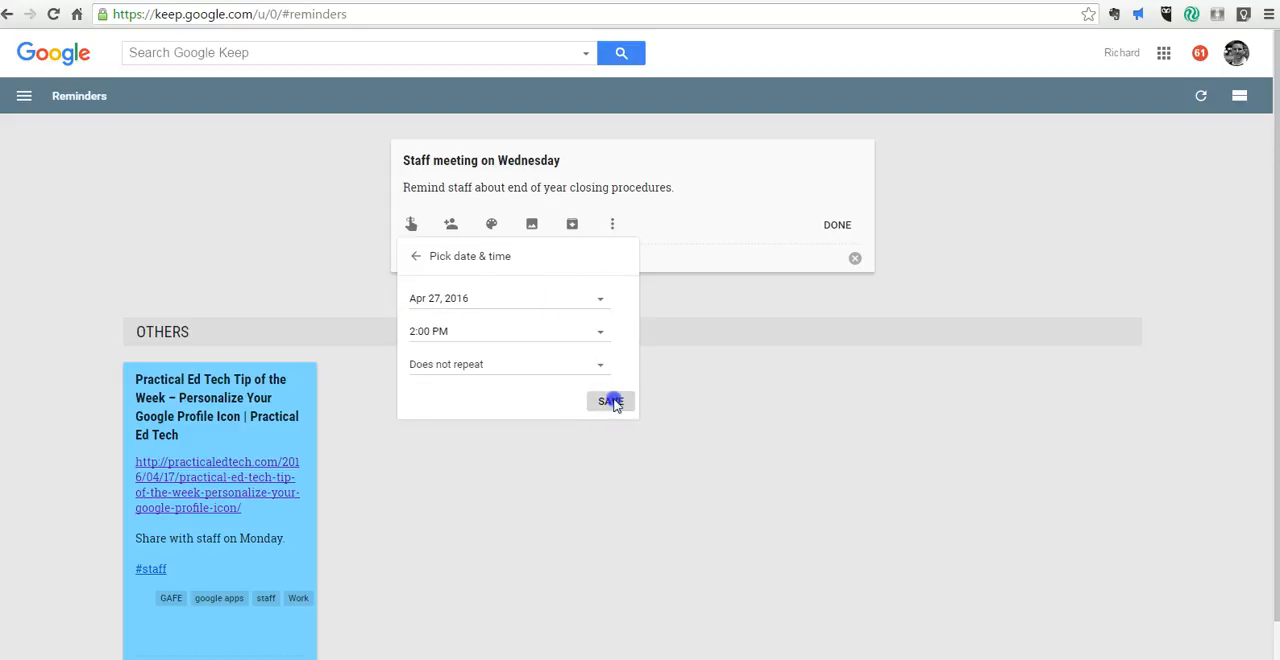
{"action": "left_click", "coordinate": [609, 401]}
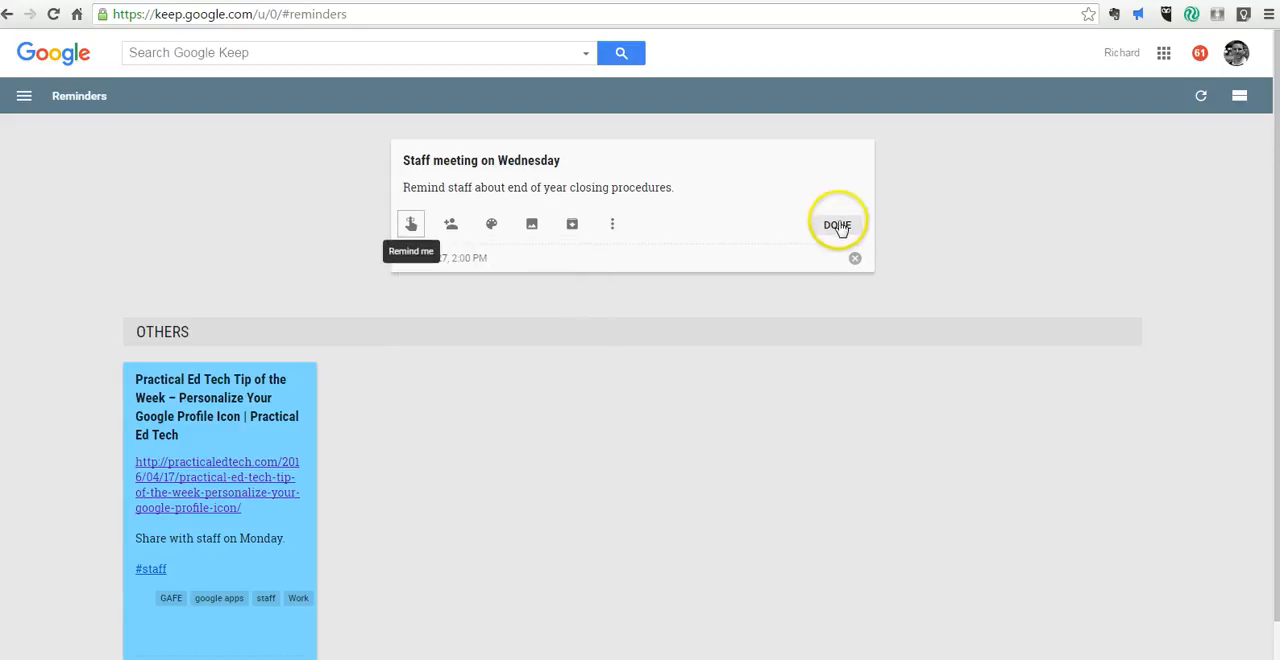
- Add the staff label to the Staff meeting on Wednesday note and close it
{"action": "left_click", "coordinate": [613, 223]}
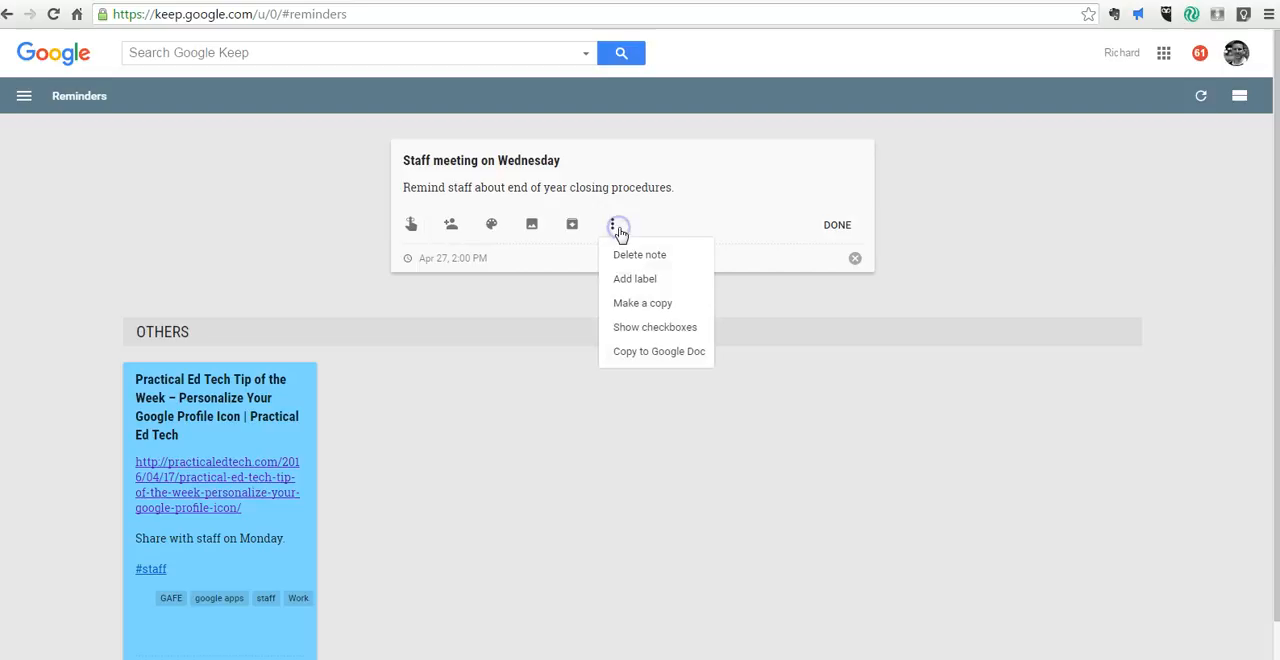
{"action": "left_click", "coordinate": [635, 278]}
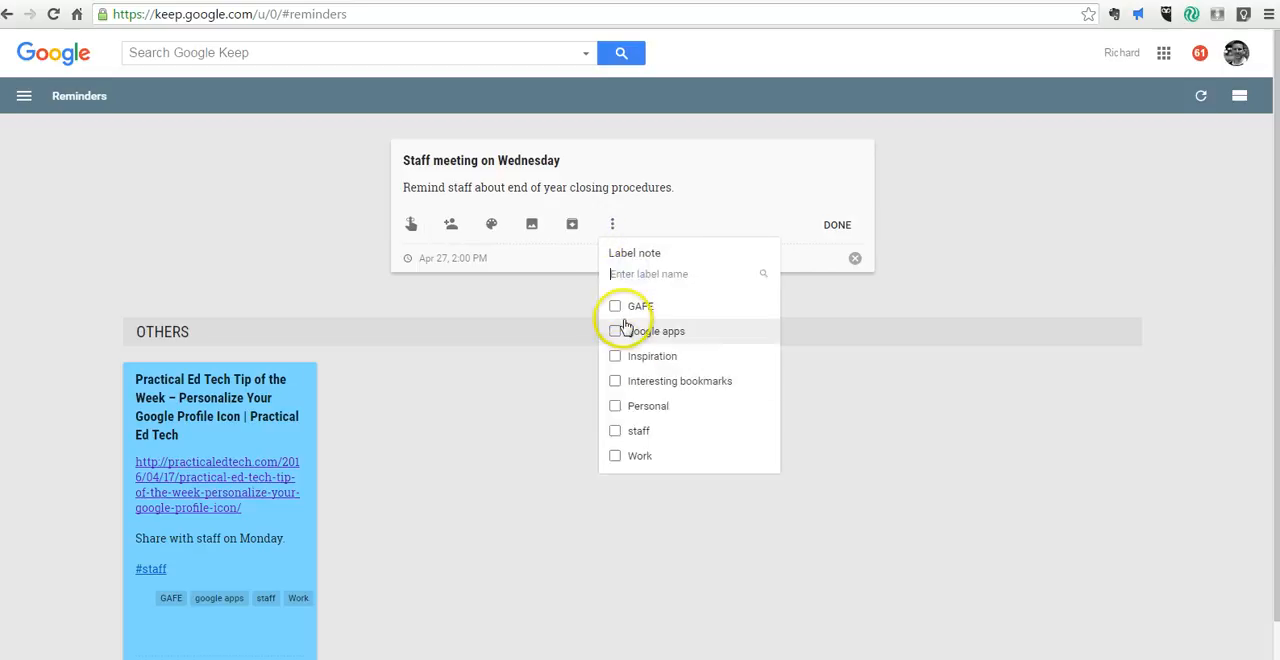
{"action": "left_click", "coordinate": [615, 431]}
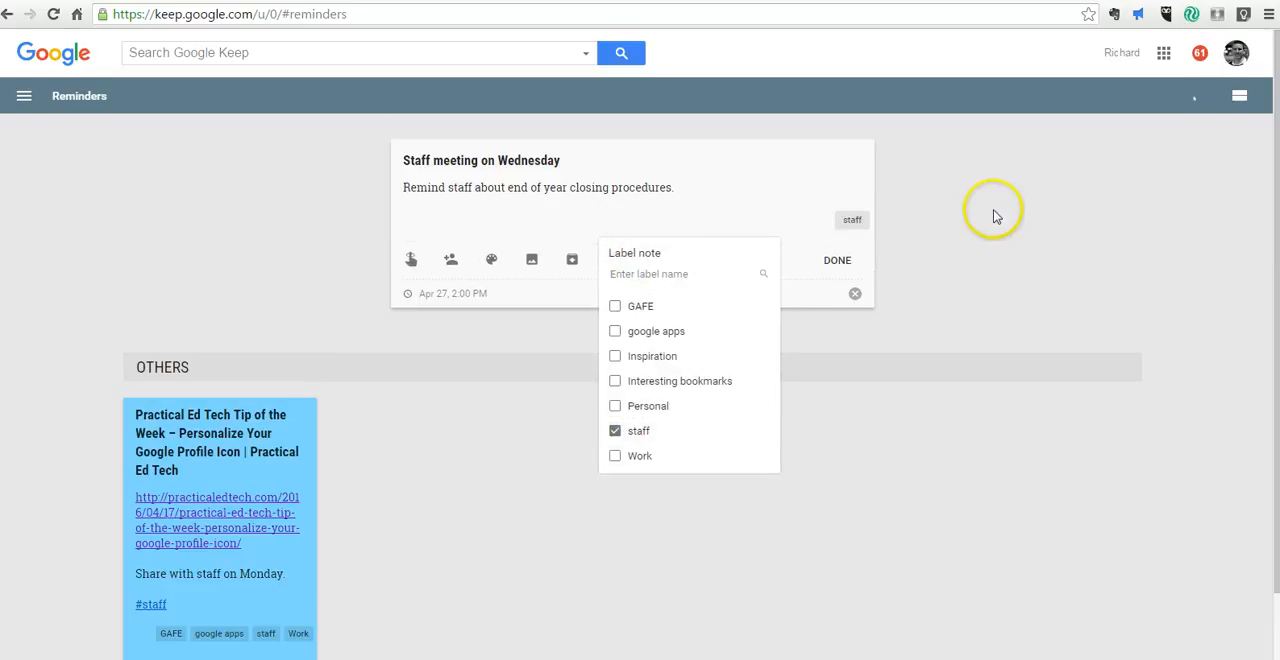
{"action": "left_click", "coordinate": [836, 260]}
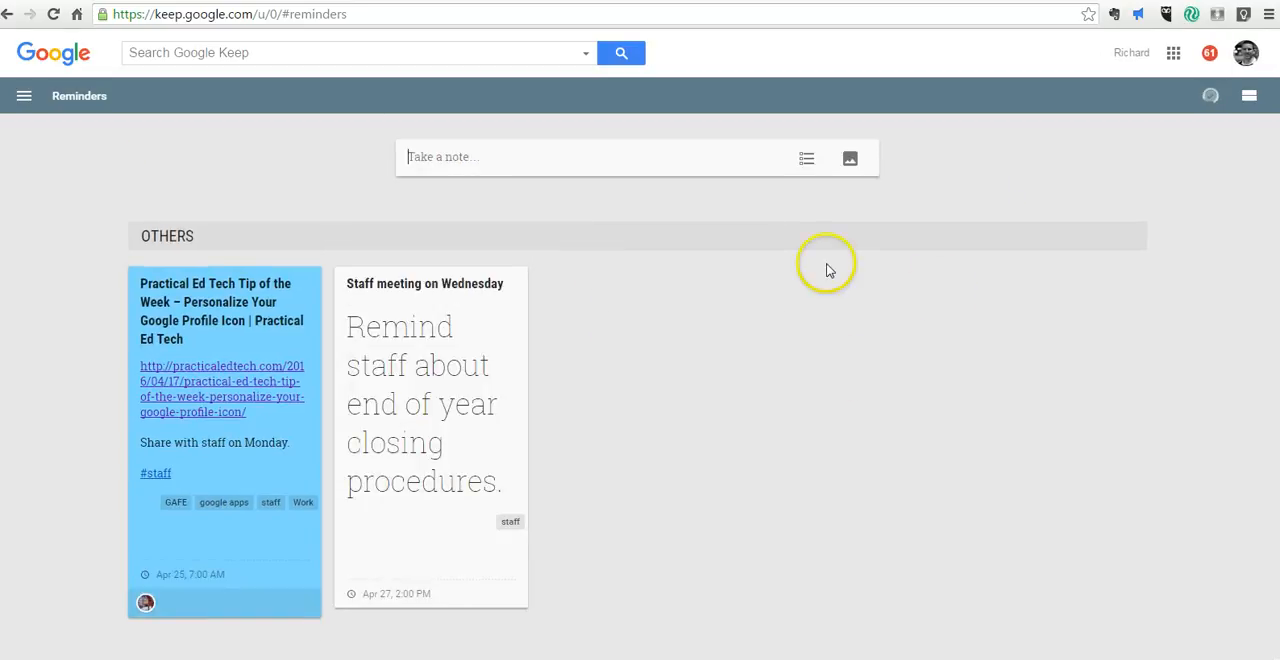
{"action": "left_click", "coordinate": [24, 95]}
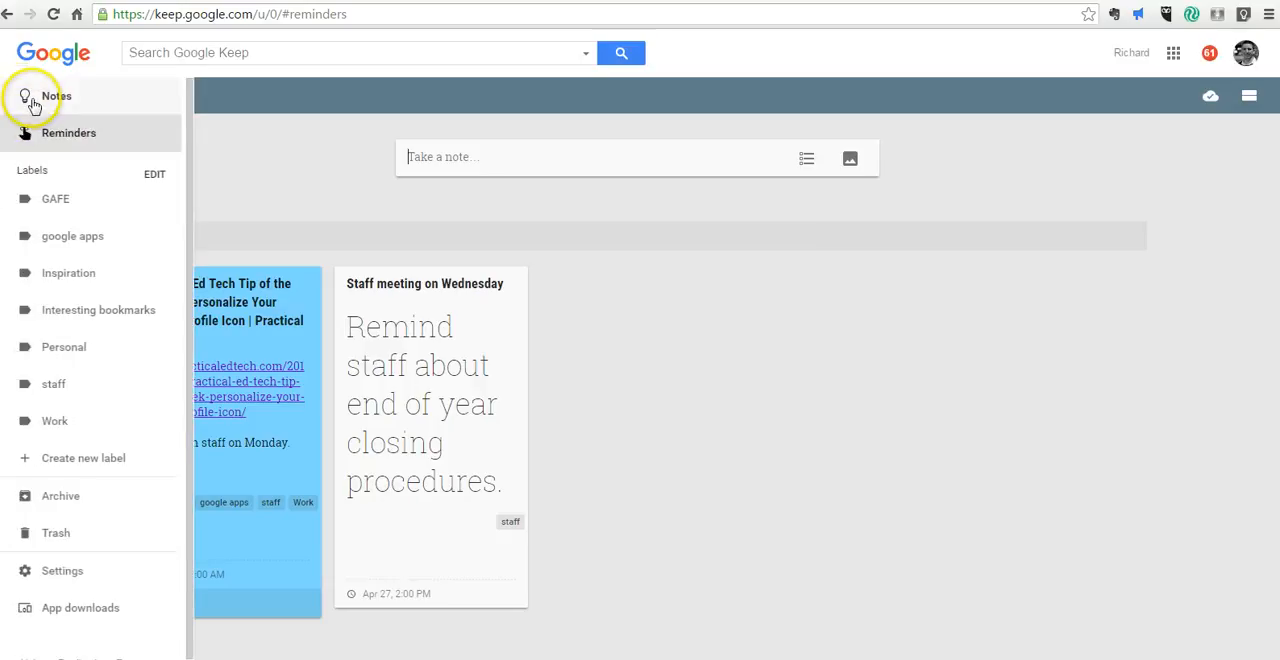
- Return to the main Notes board from the side menu
{"action": "left_click", "coordinate": [56, 95]}
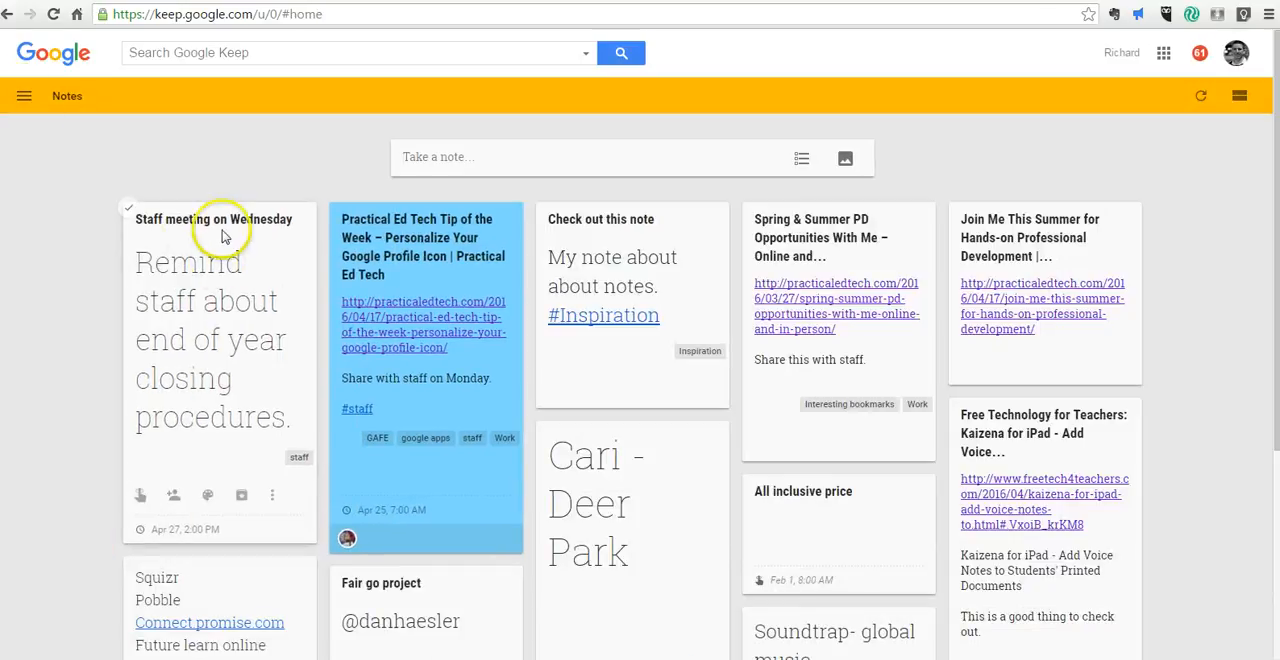
{"action": "mouse_move", "coordinate": [445, 270]}
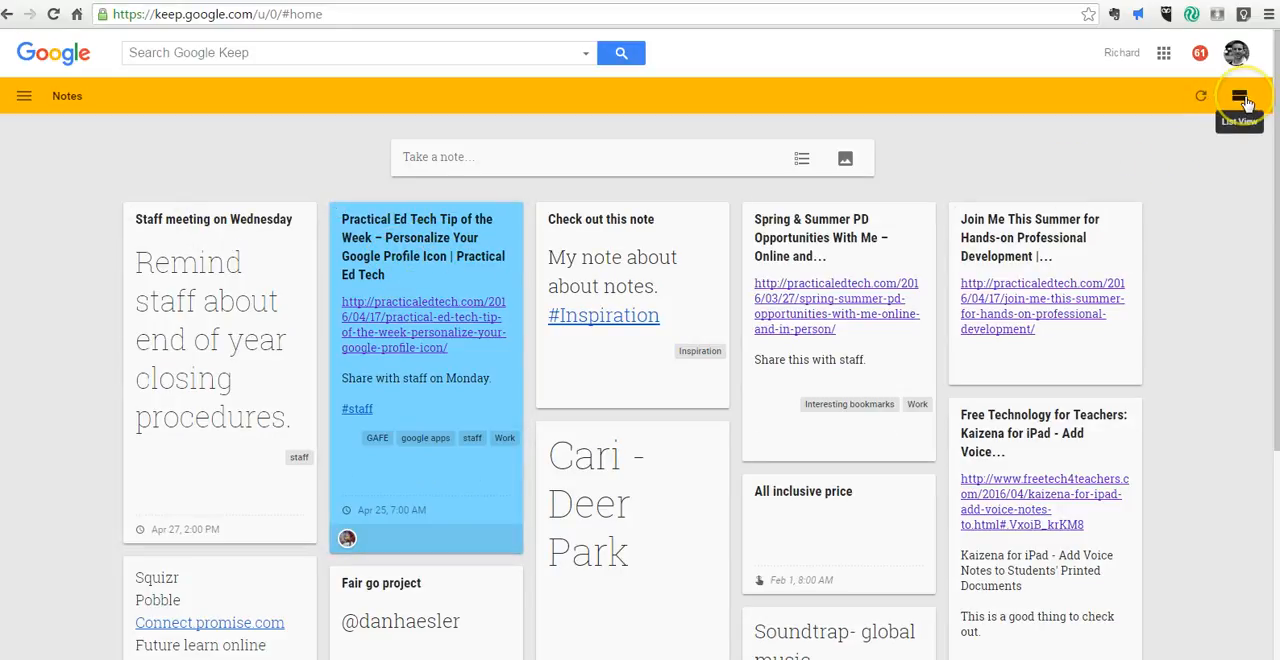
- Switch the notes to single-column list view, toggling back to grid once before settling
{"action": "left_click", "coordinate": [1240, 96]}
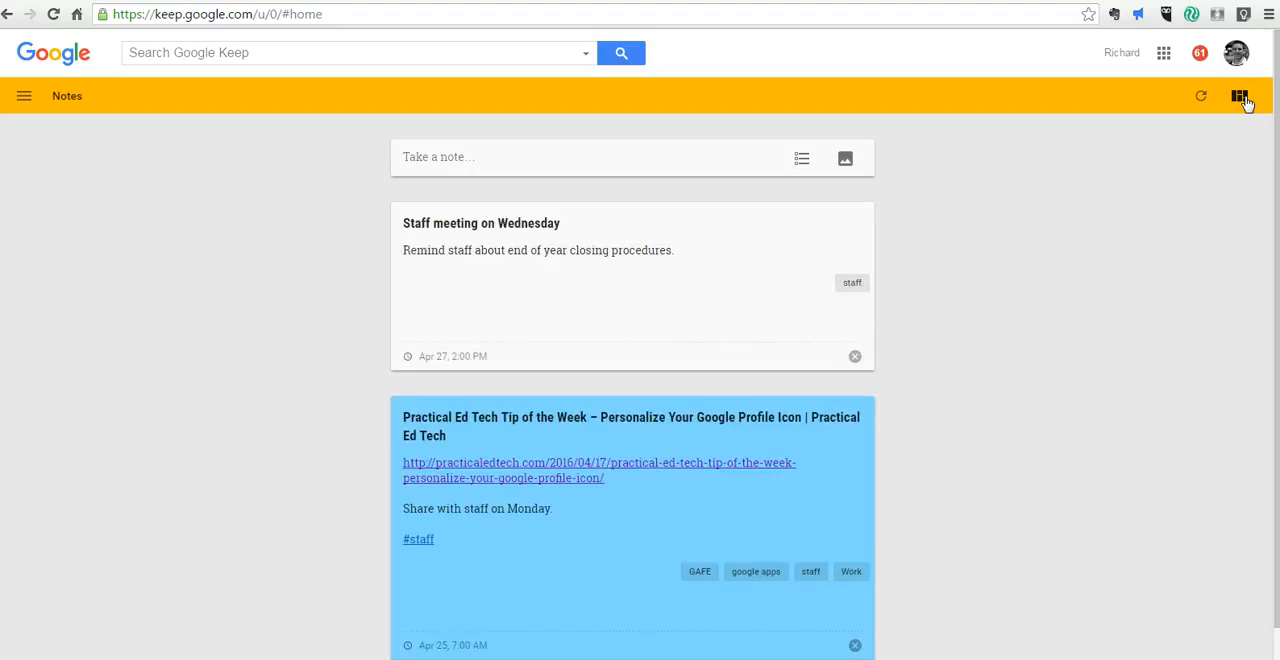
{"action": "left_click", "coordinate": [1241, 96]}
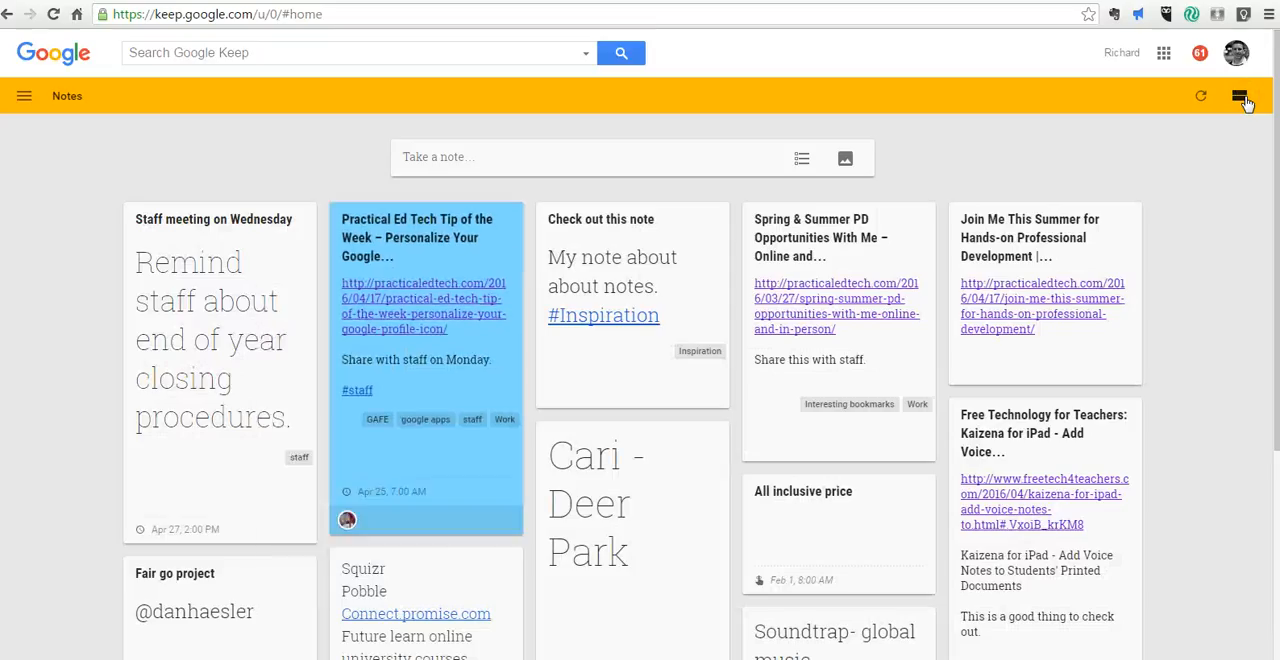
{"action": "left_click", "coordinate": [1244, 96]}
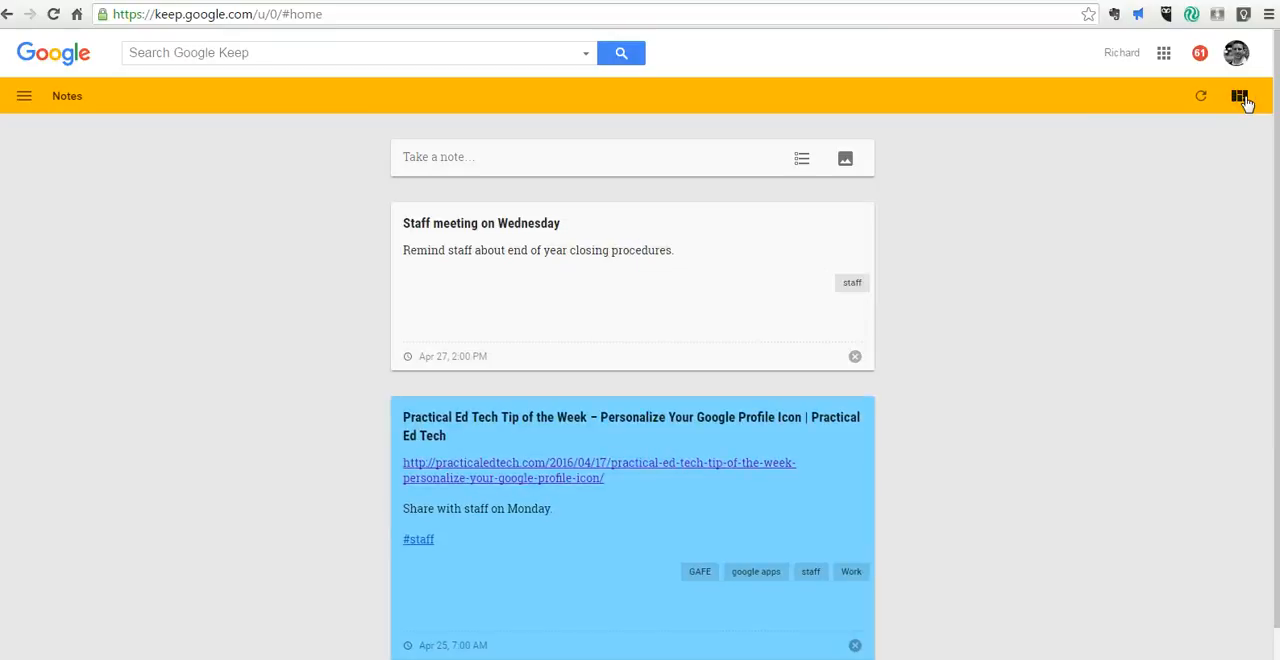